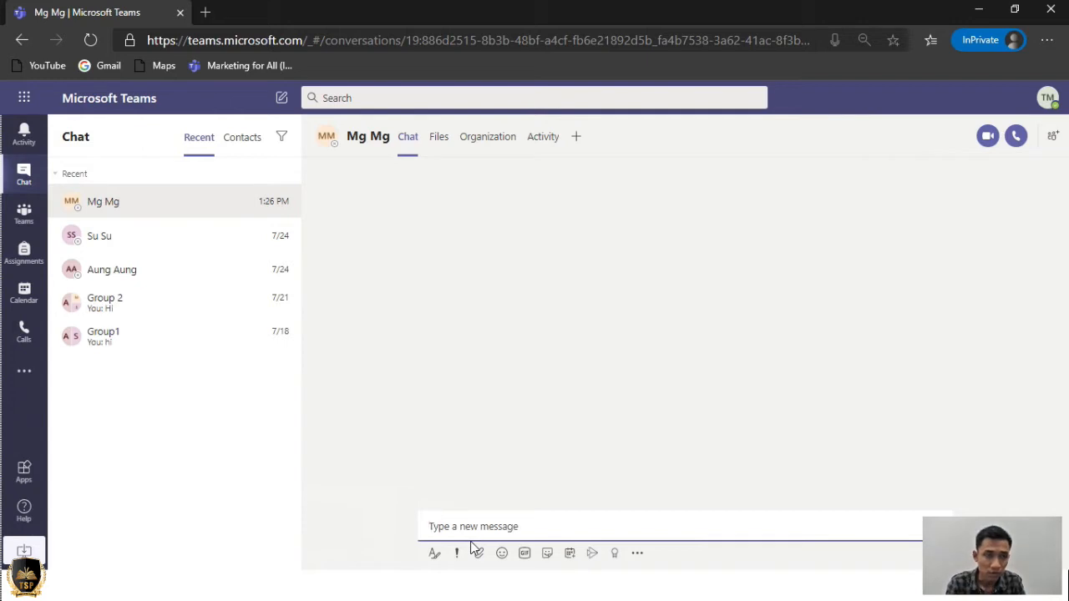
mouse_move(353, 461)
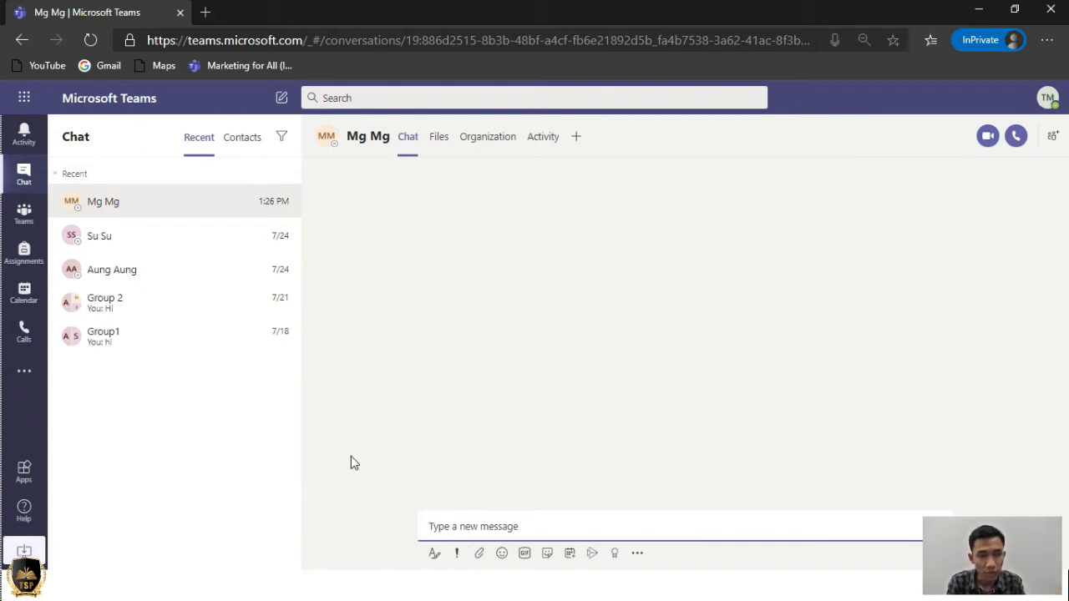
mouse_move(24, 173)
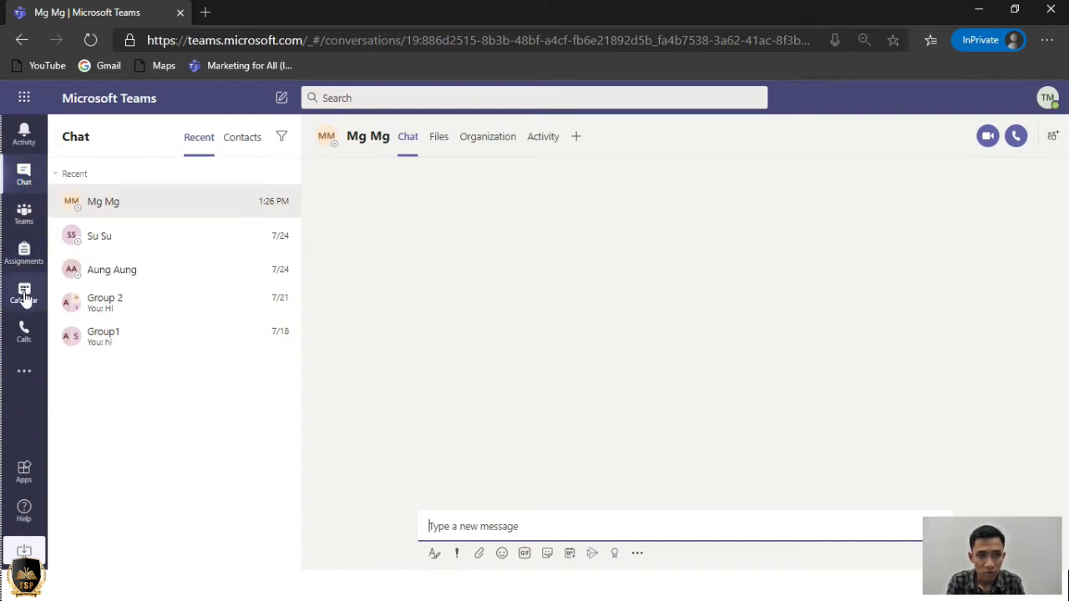
mouse_move(13, 294)
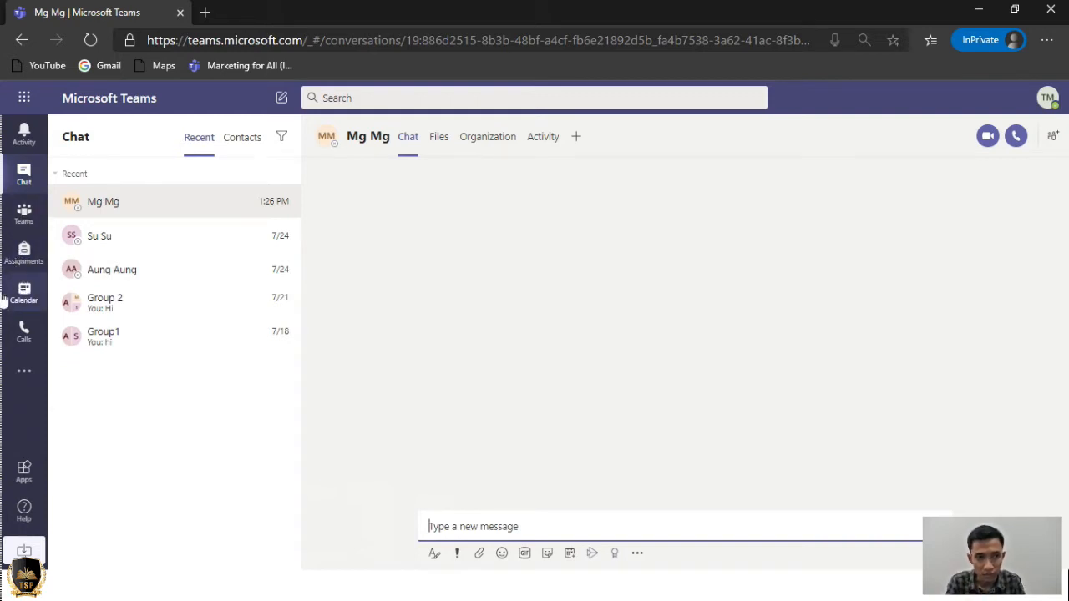
Go to Calendar and bring up the New meeting choices (schedule meeting or live event)
click(23, 292)
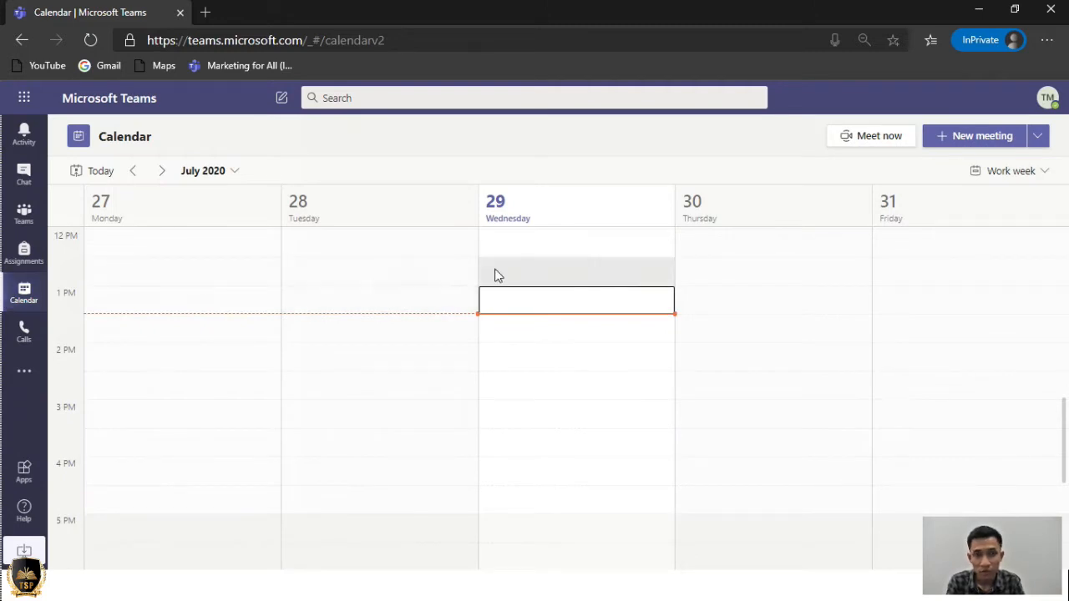
mouse_move(435, 316)
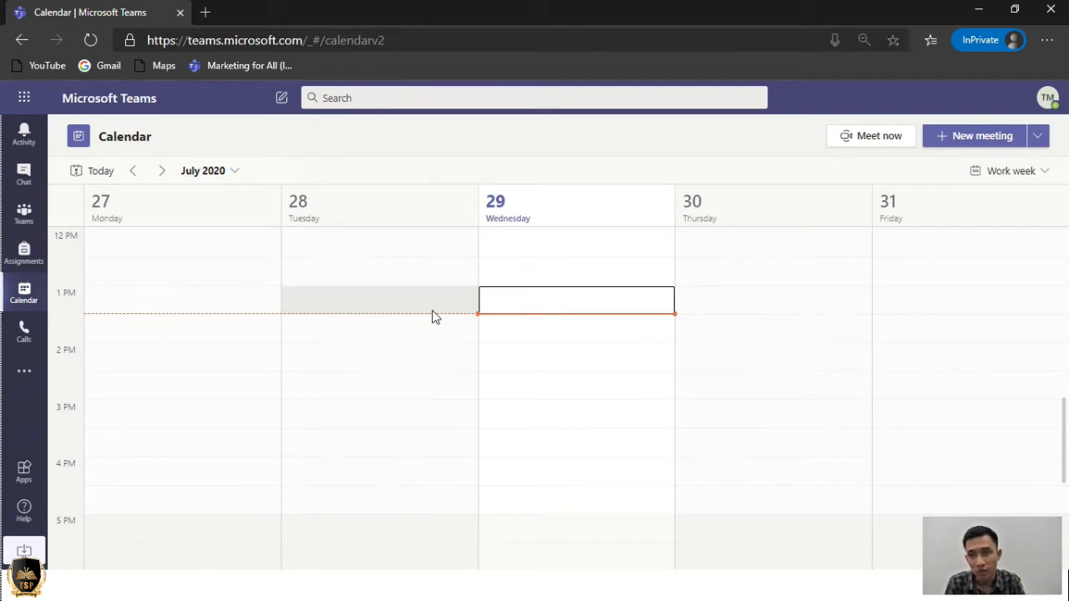
mouse_move(1041, 140)
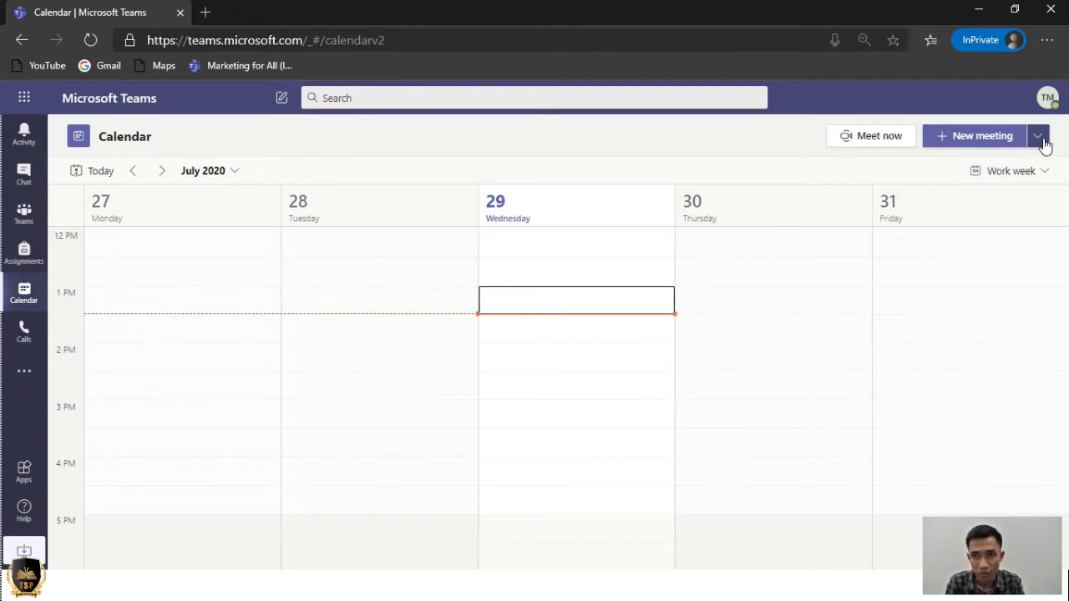
click(1044, 135)
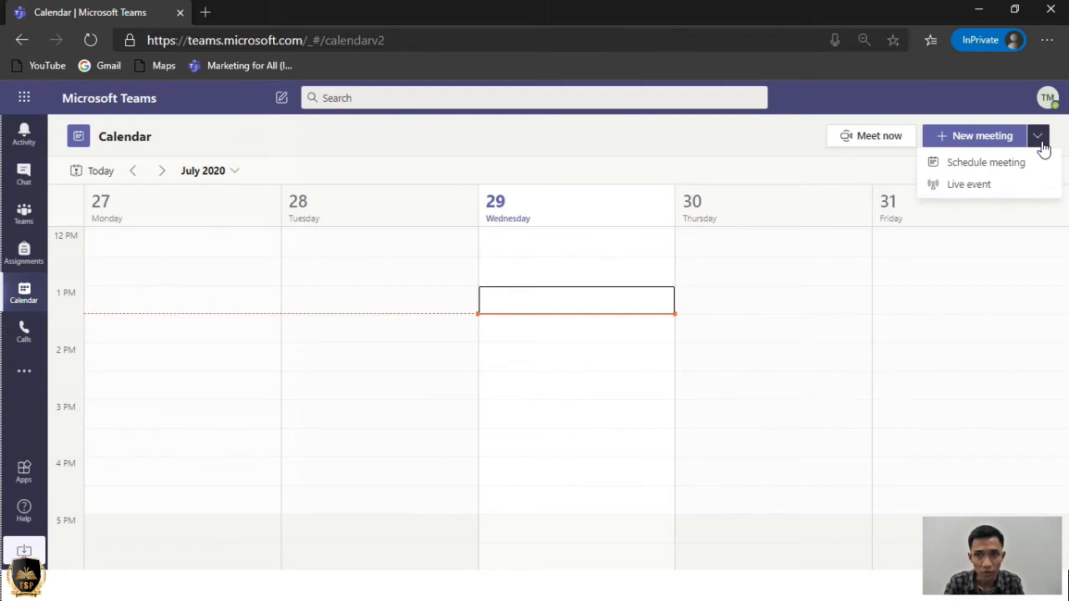
mouse_move(1001, 168)
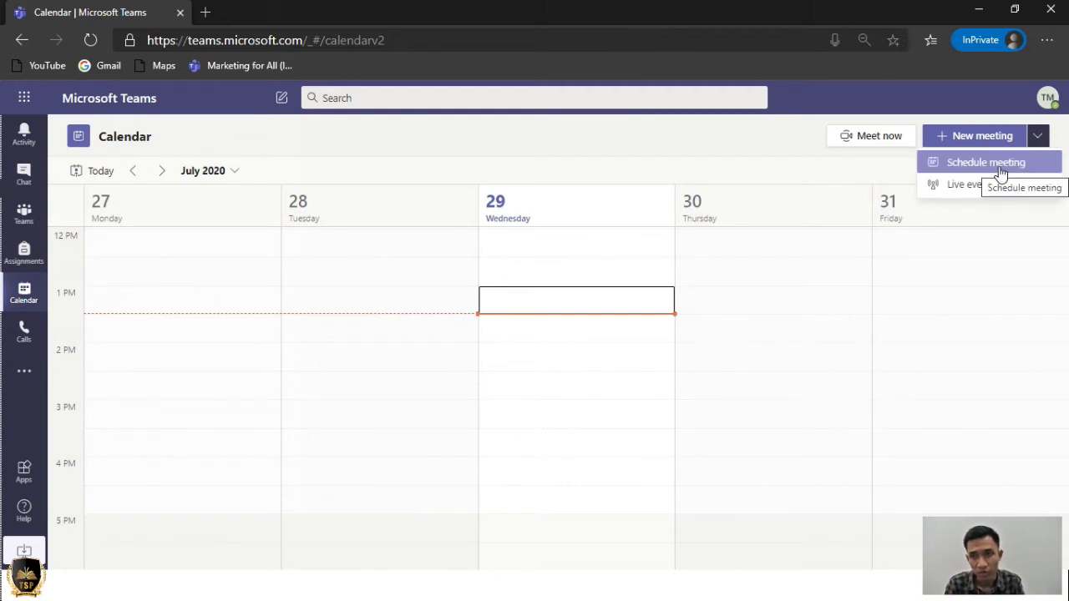
Start a scheduled meeting titled 'Meeting'
click(984, 162)
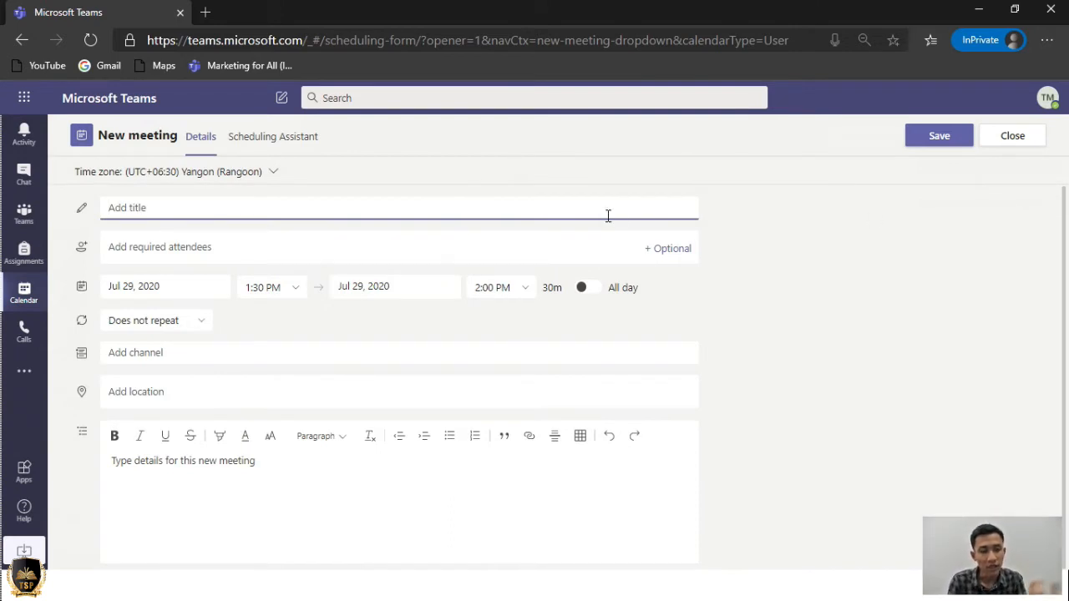
text(Mee)
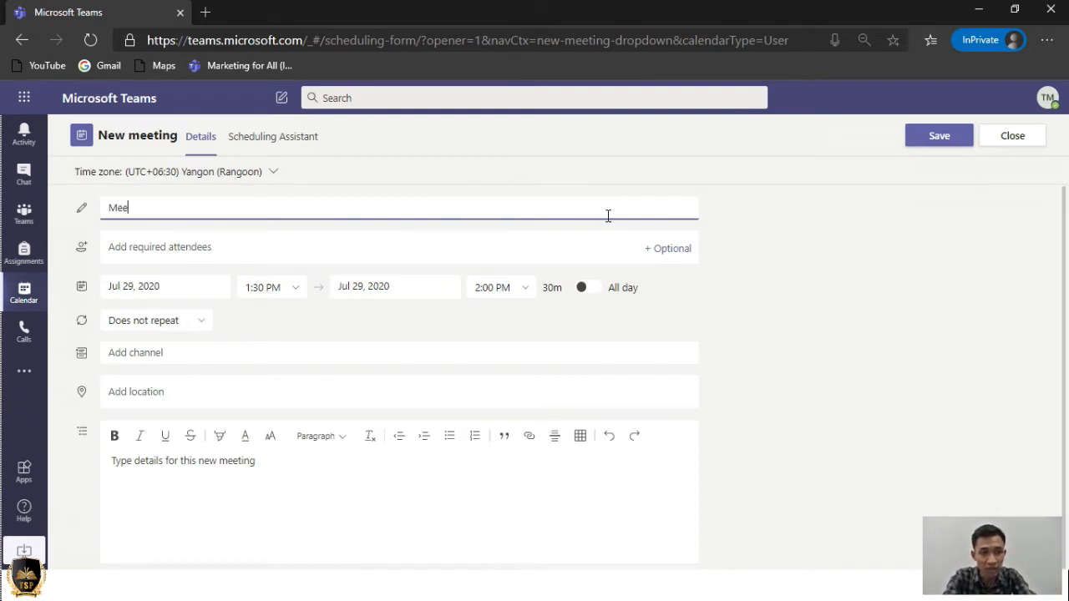
text(ting)
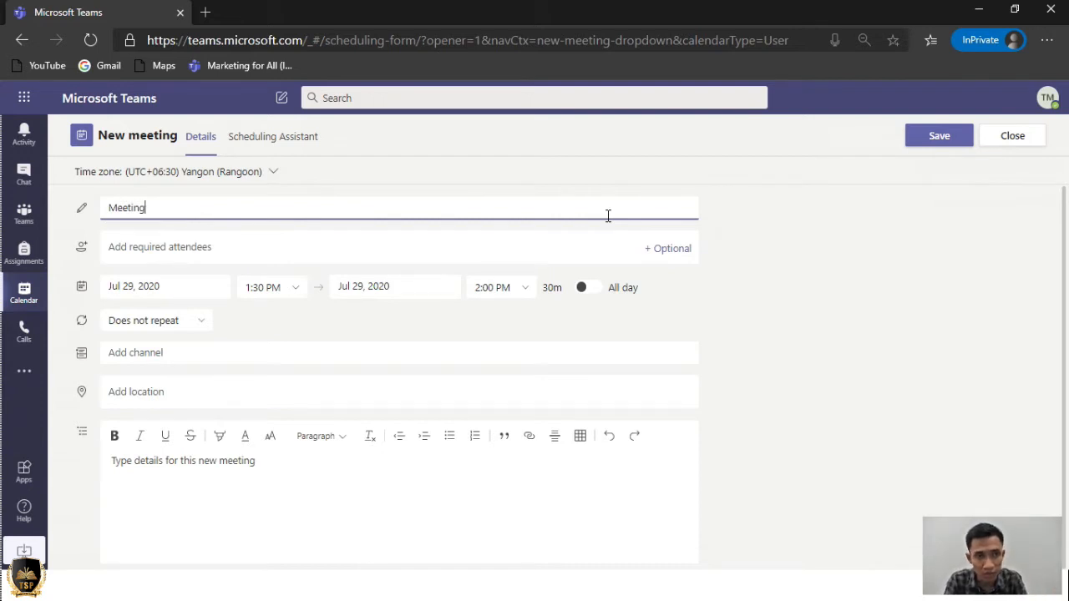
mouse_move(578, 252)
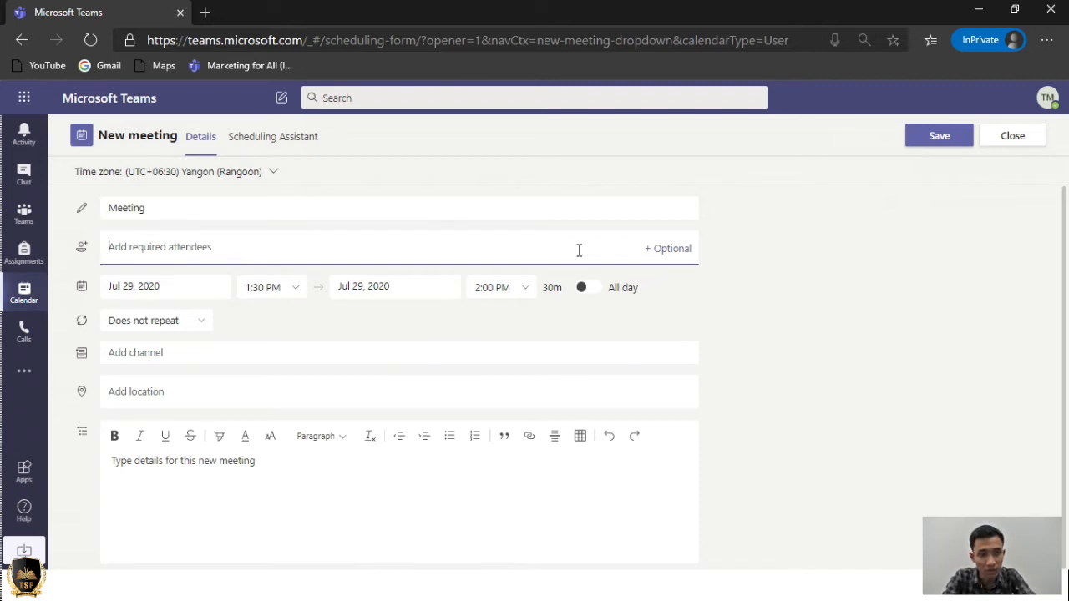
text(mg)
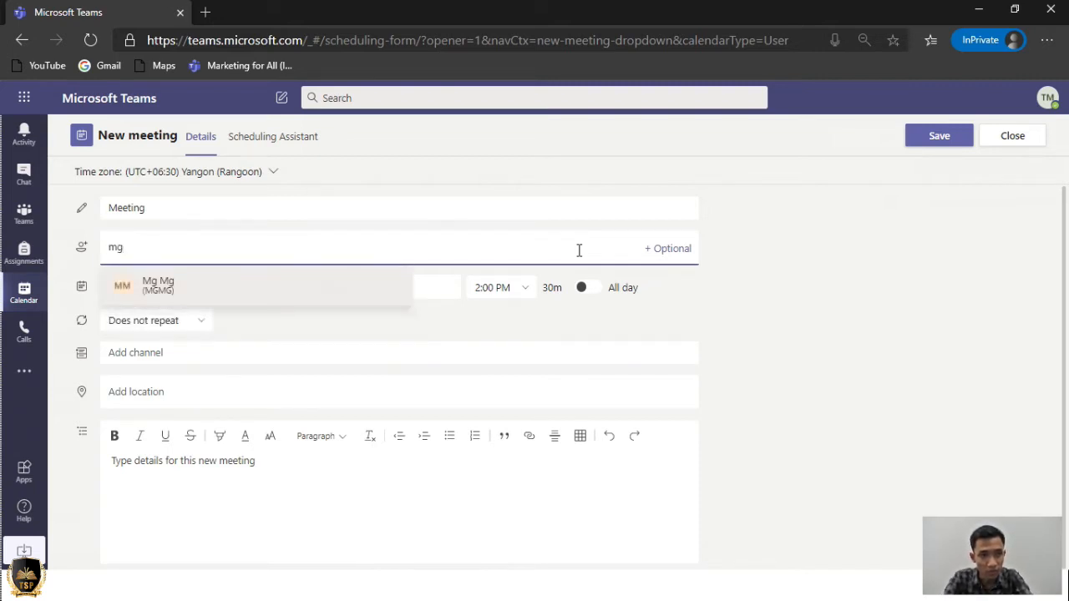
click(157, 285)
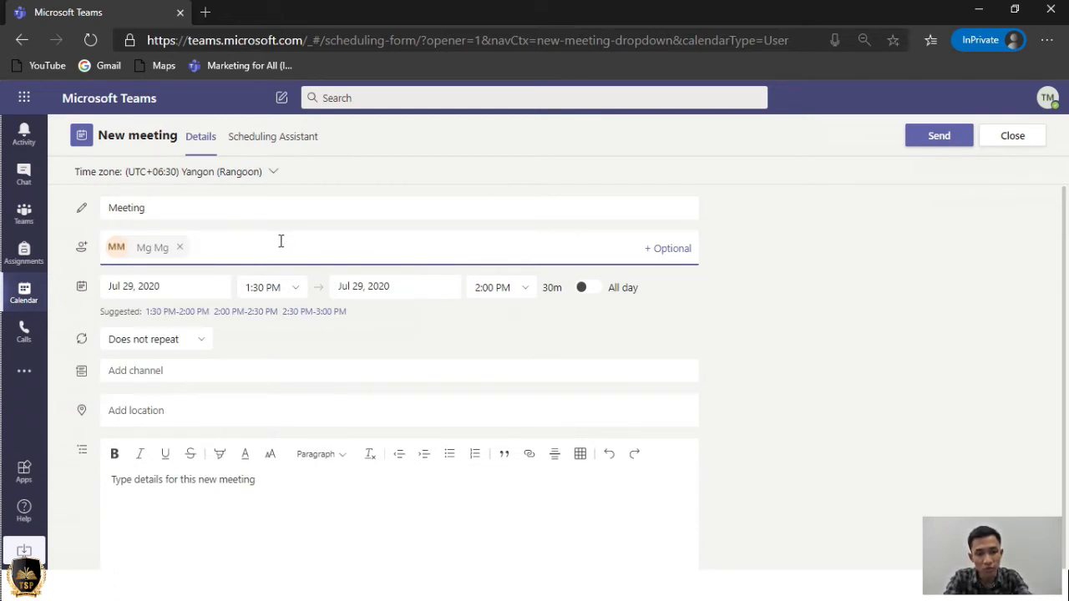
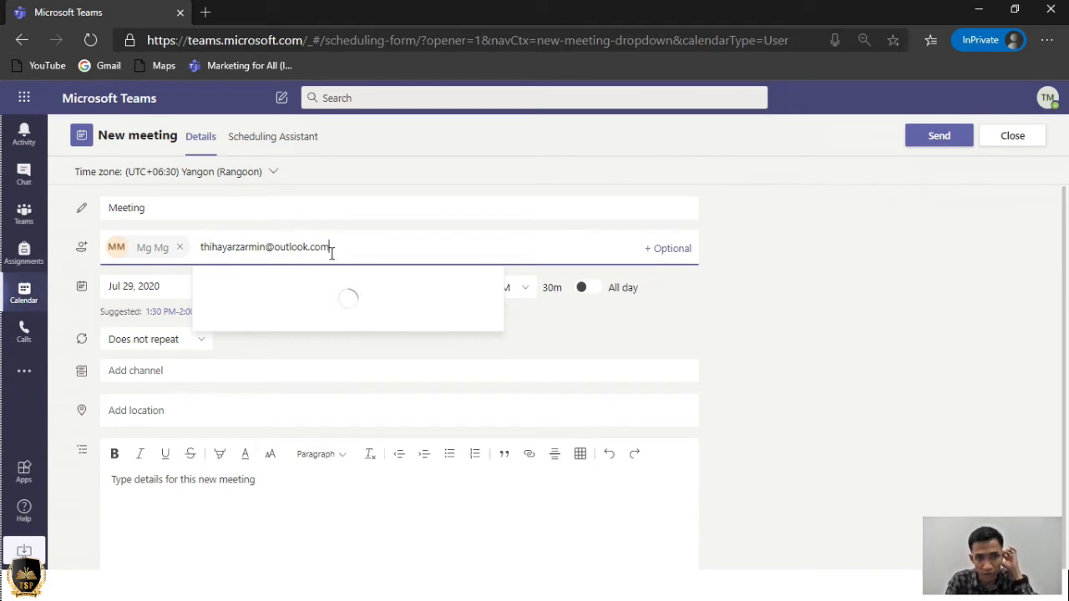
key(Enter)
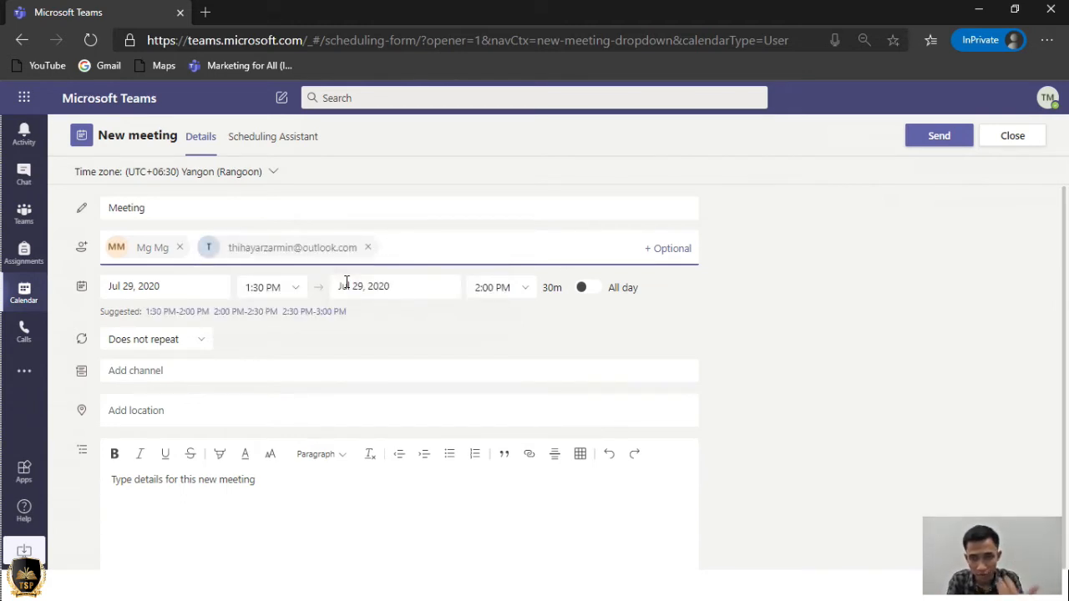
click(666, 248)
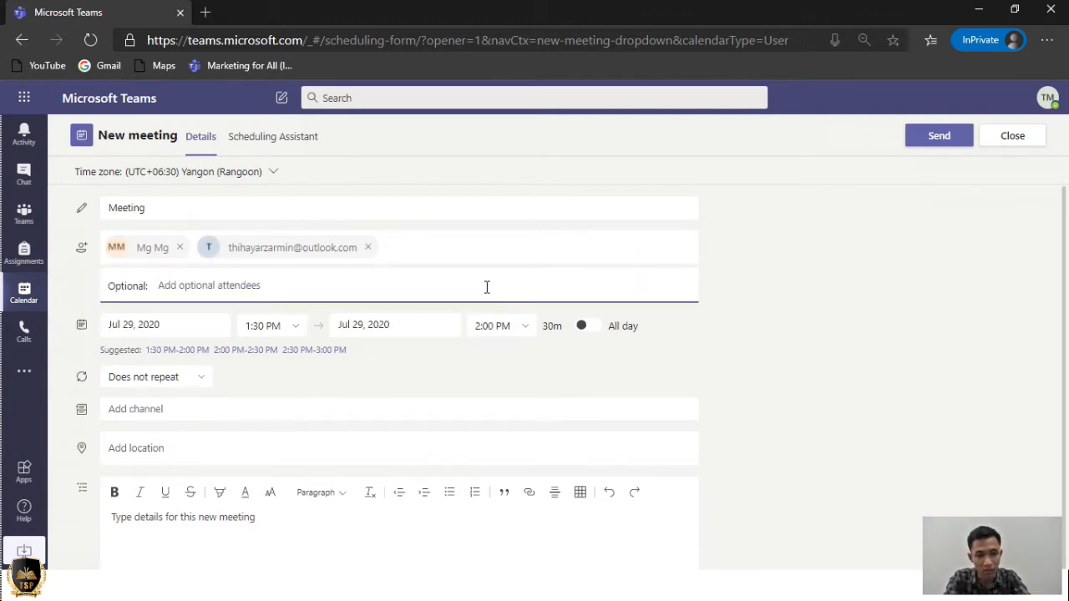
text(susu)
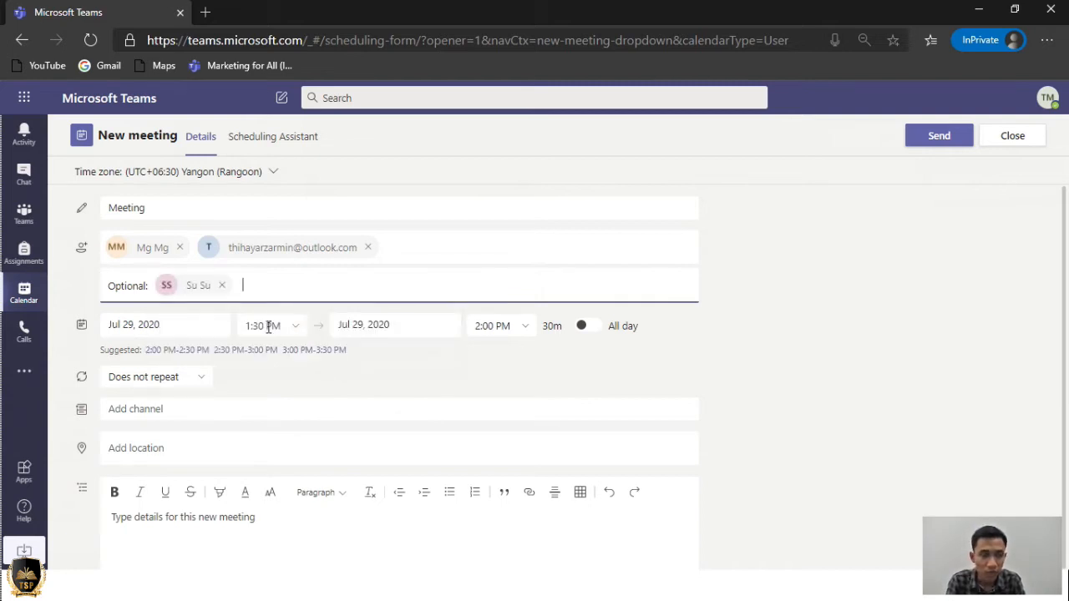
mouse_move(191, 325)
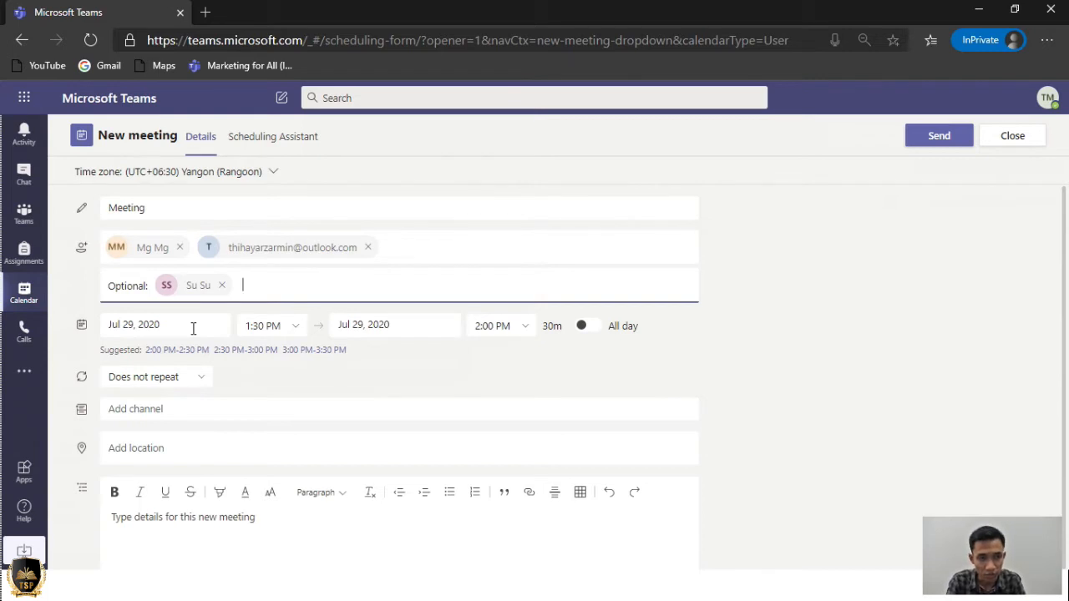
Set the meeting to July 30, 9:30–11:30 AM, trying All day and reverting to specific hours
click(159, 325)
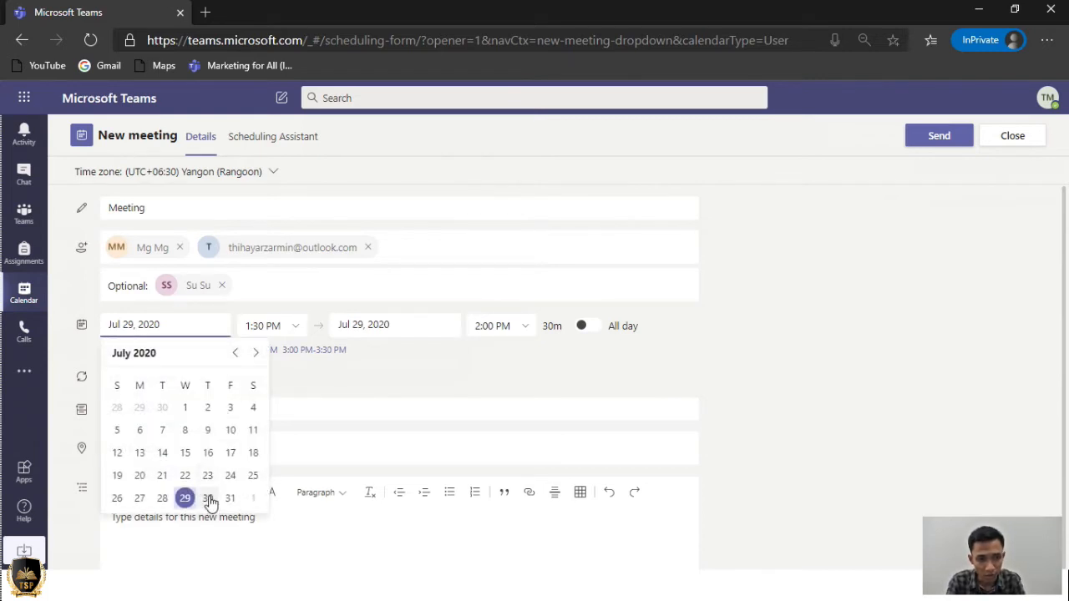
click(207, 498)
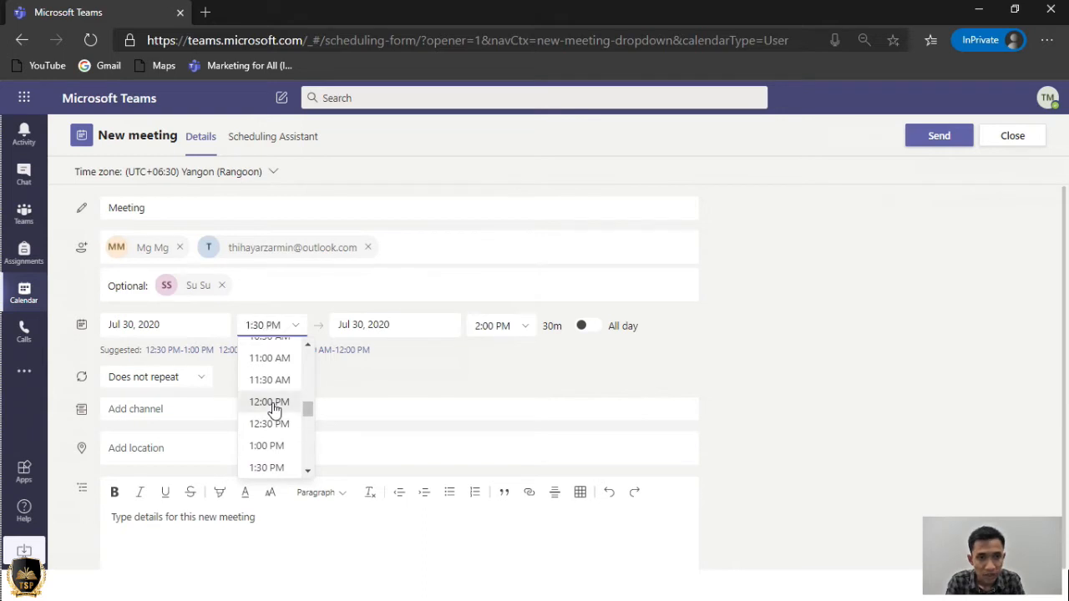
click(269, 402)
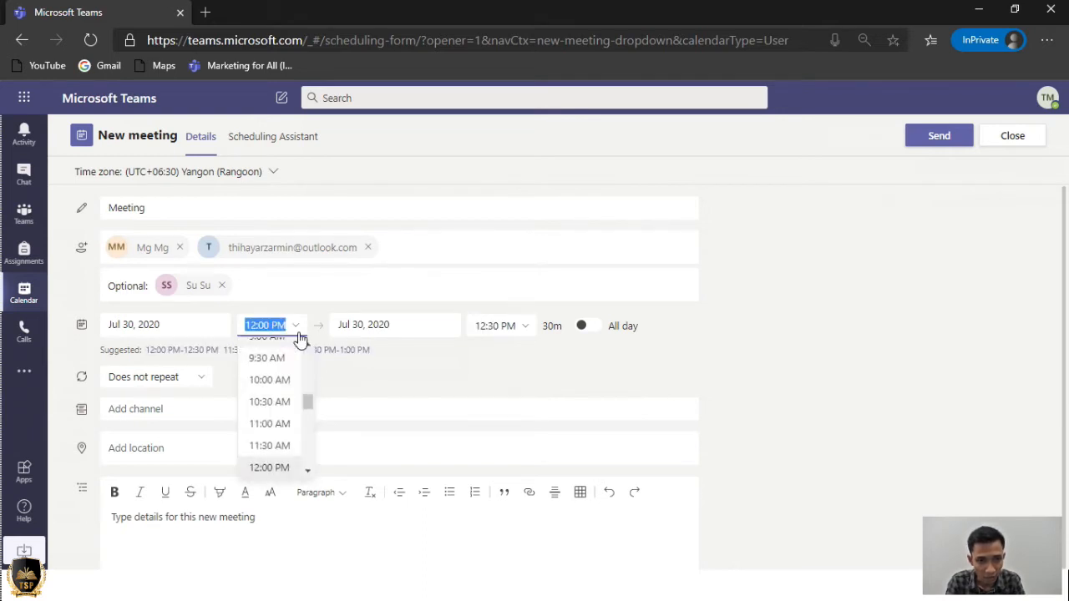
click(265, 358)
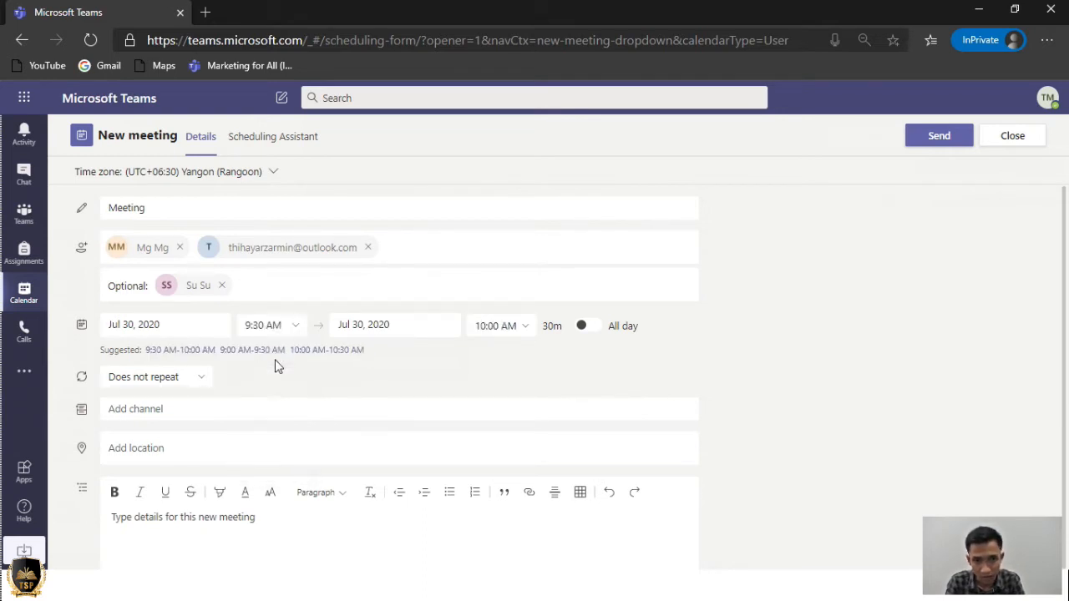
mouse_move(451, 338)
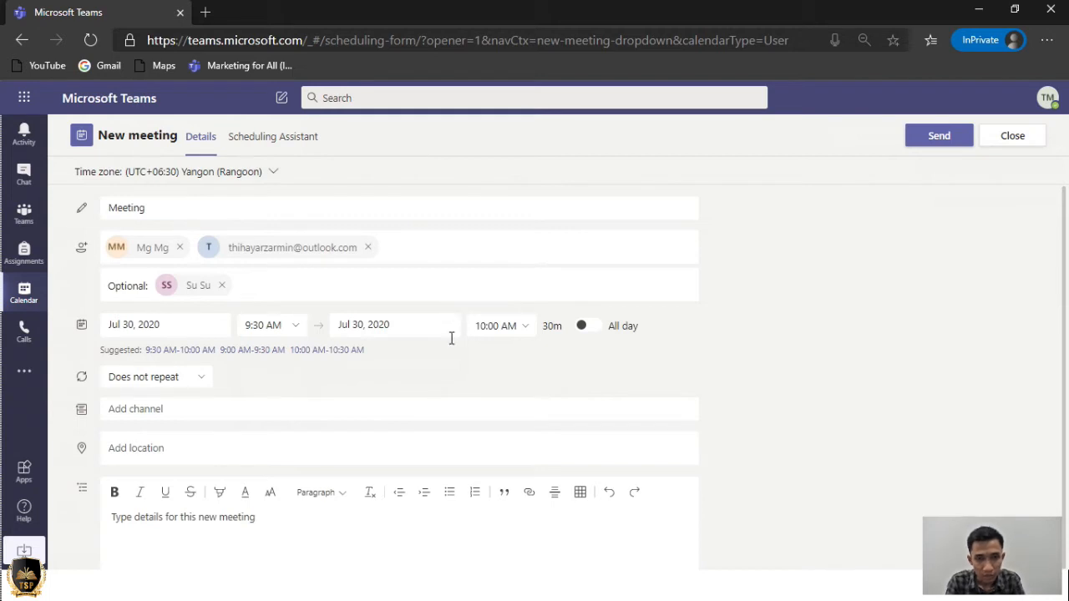
click(500, 325)
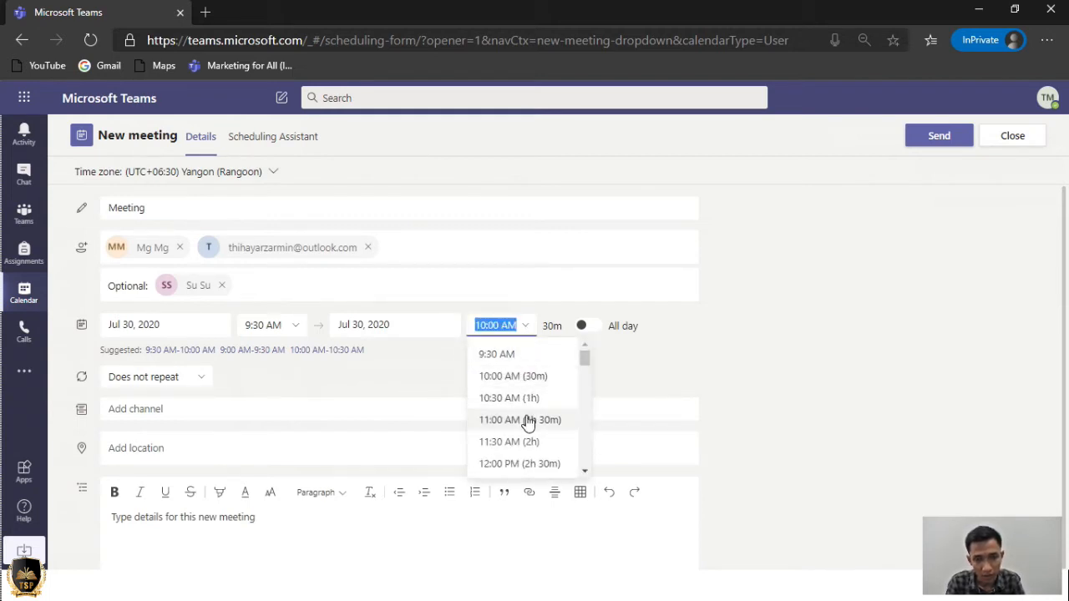
mouse_move(571, 443)
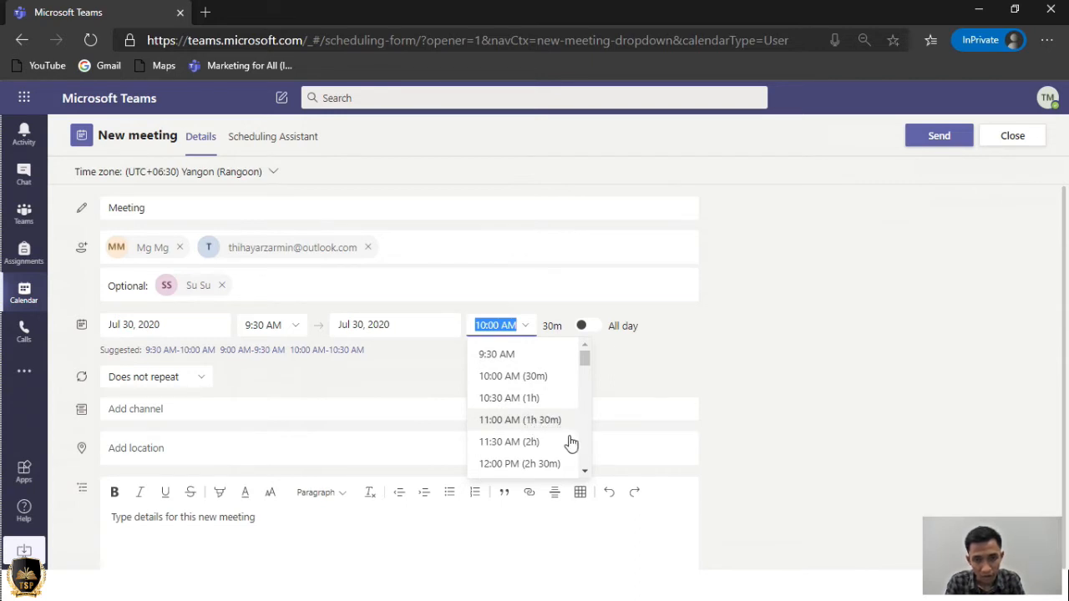
mouse_move(537, 433)
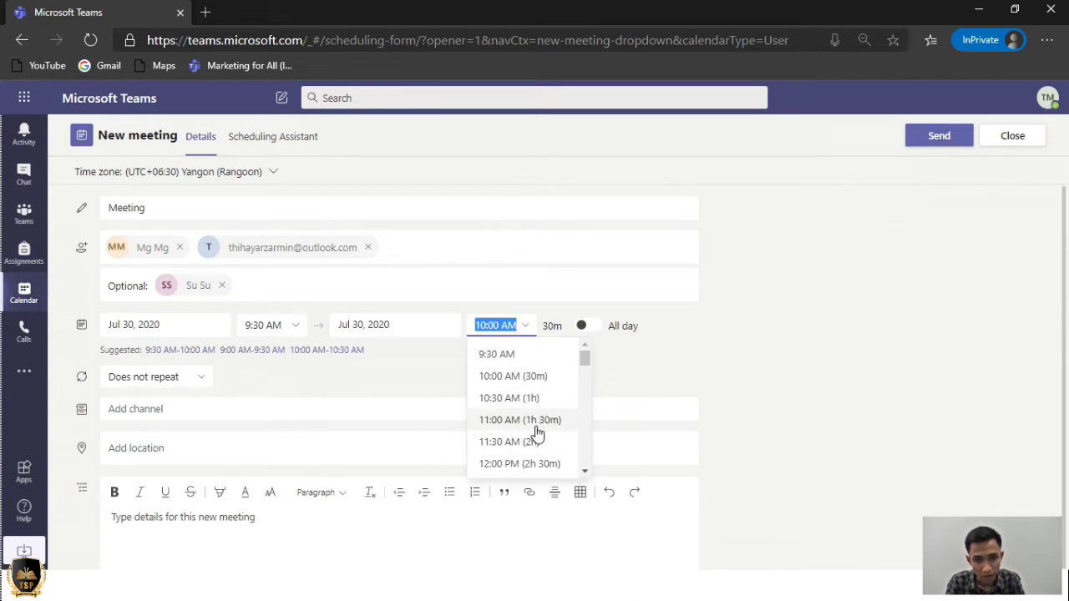
click(516, 442)
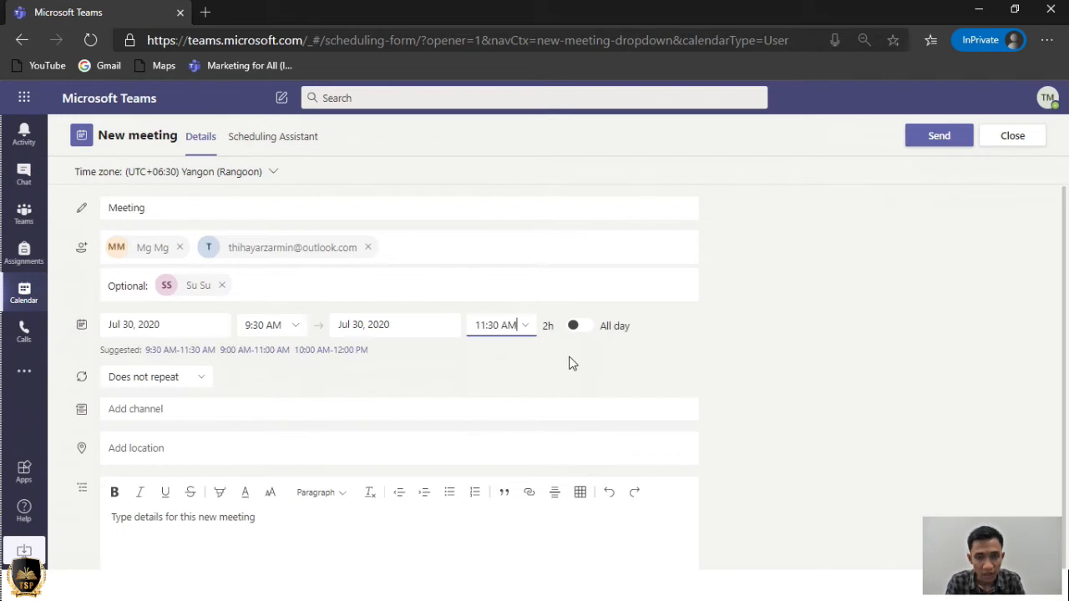
mouse_move(603, 323)
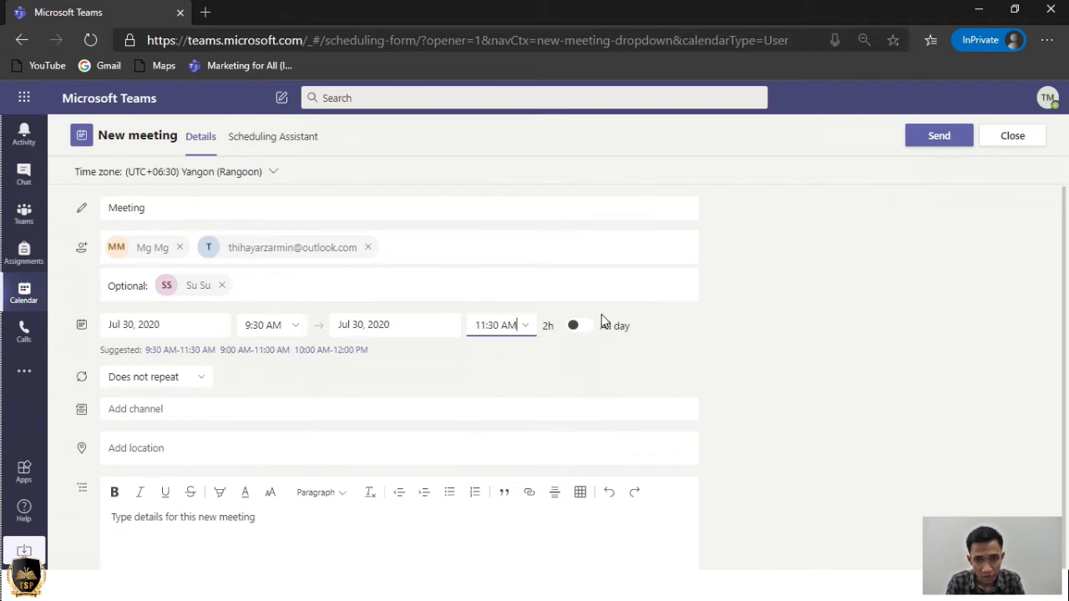
mouse_move(581, 330)
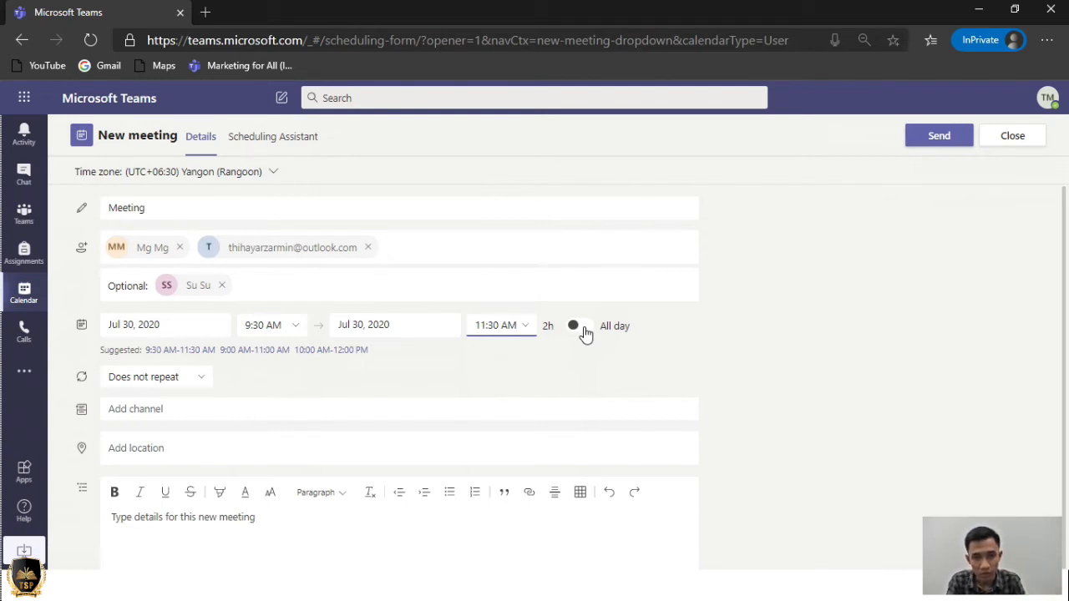
click(574, 326)
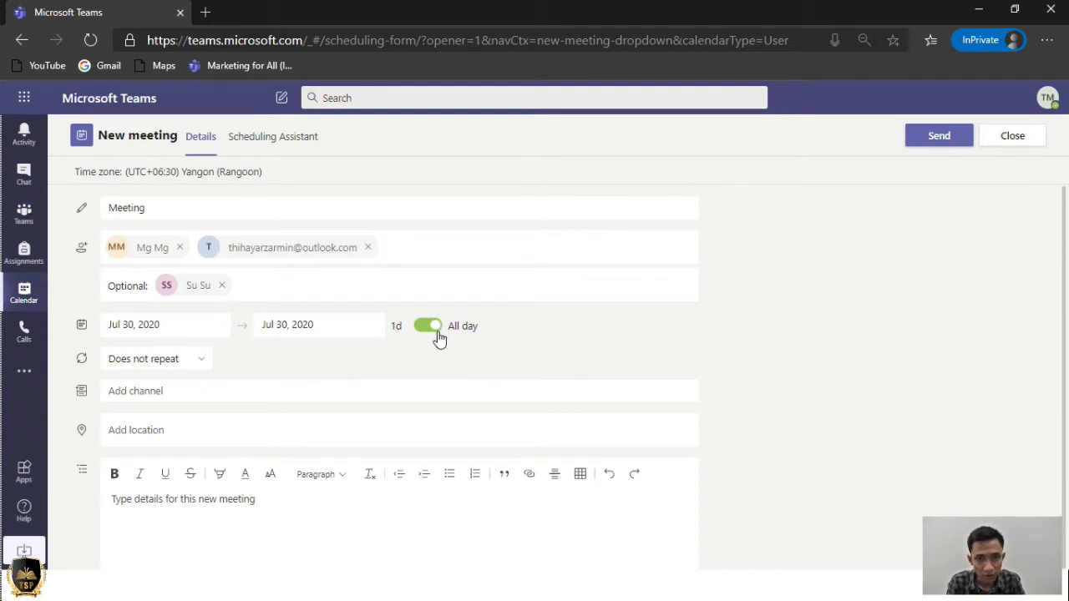
click(429, 326)
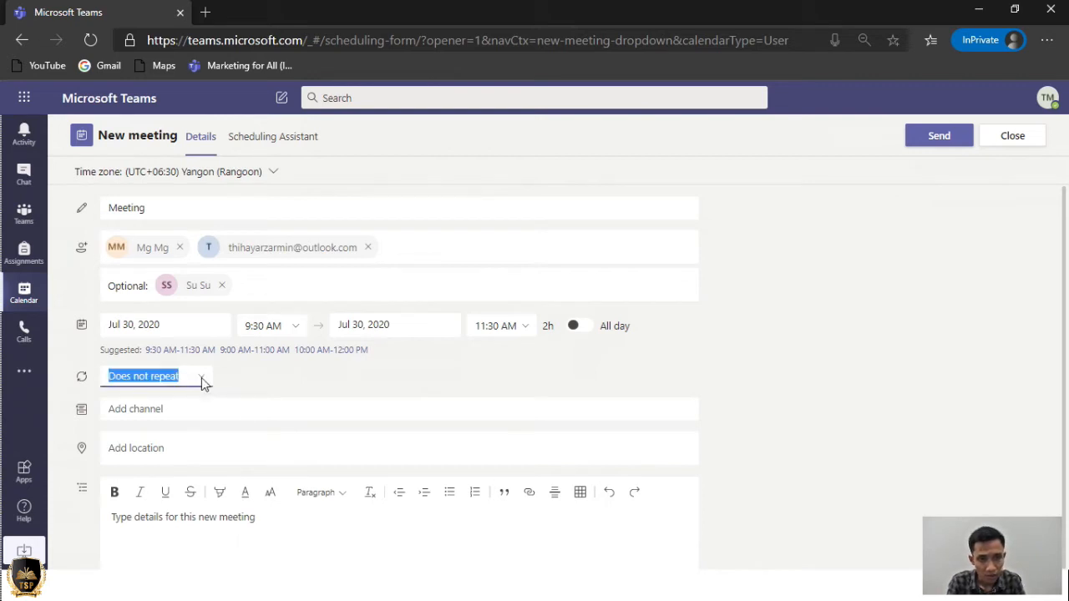
Leave recurrence as 'Does not repeat' and show the team list in Add channel
click(200, 377)
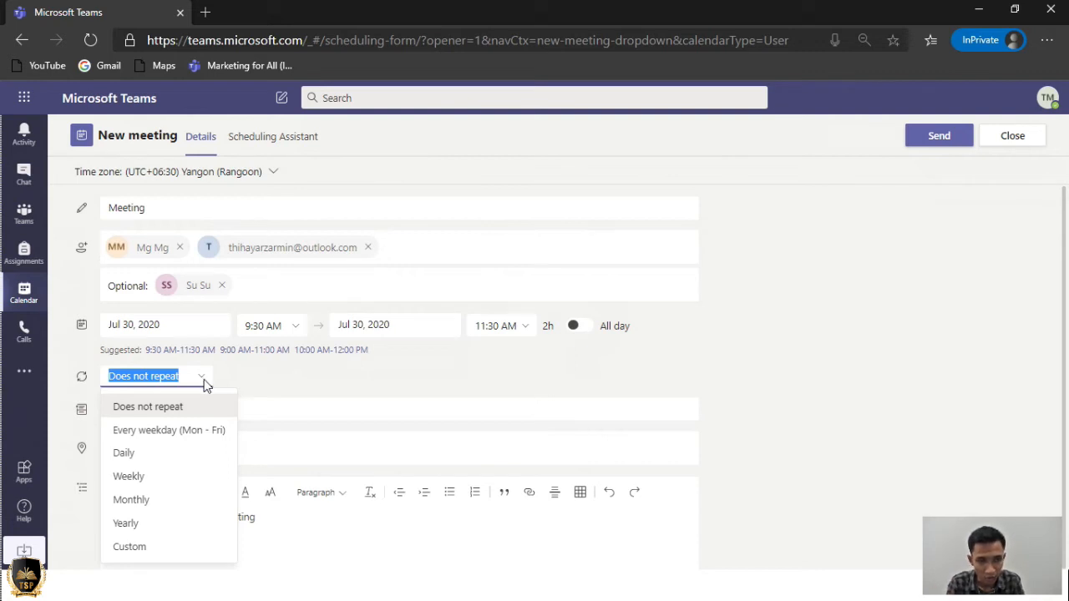
mouse_move(193, 411)
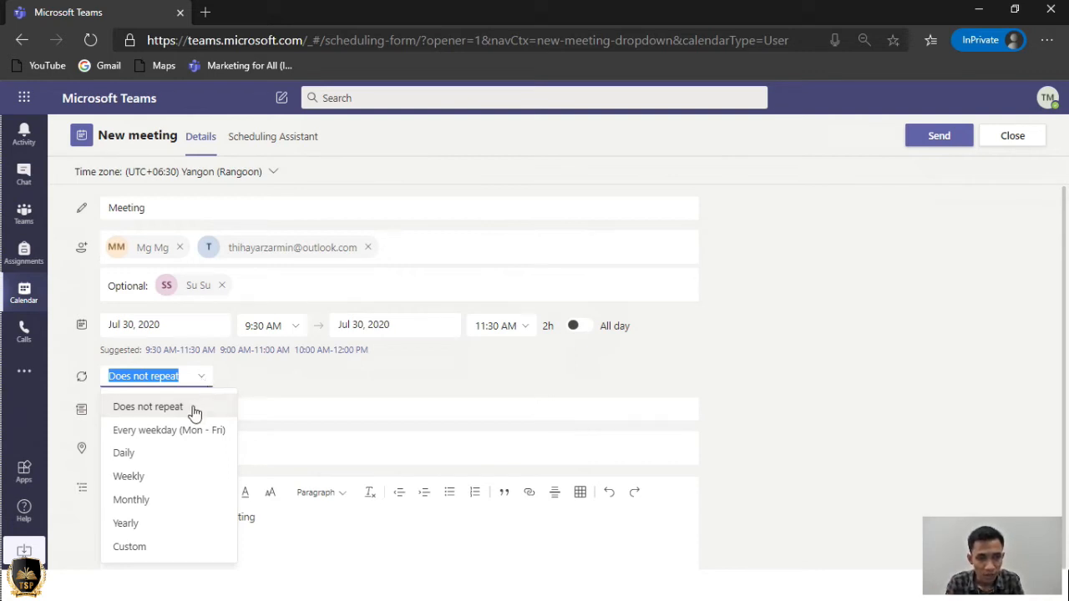
click(167, 409)
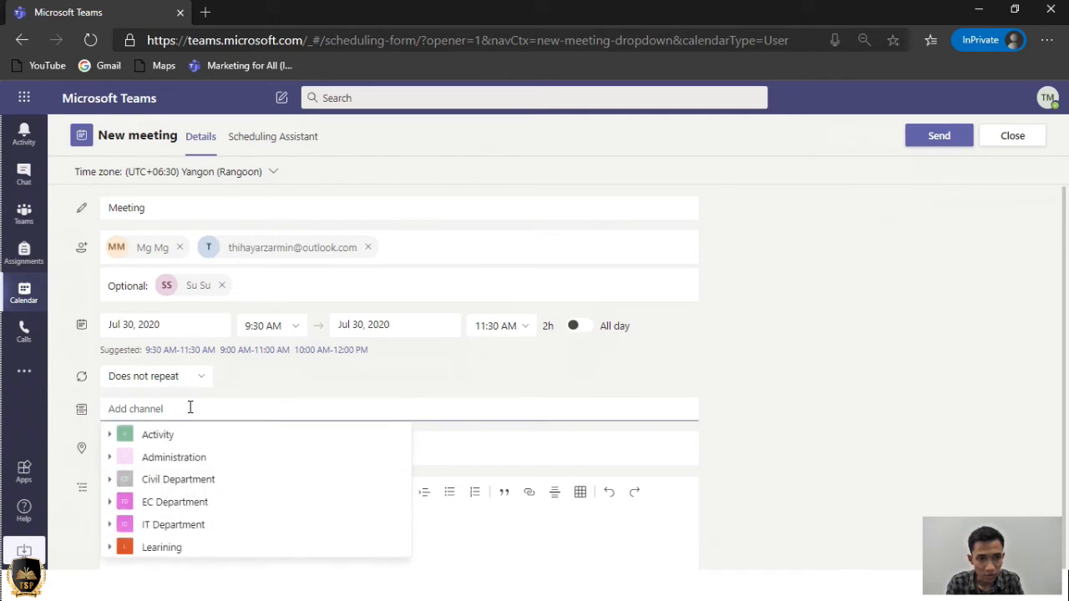
click(157, 377)
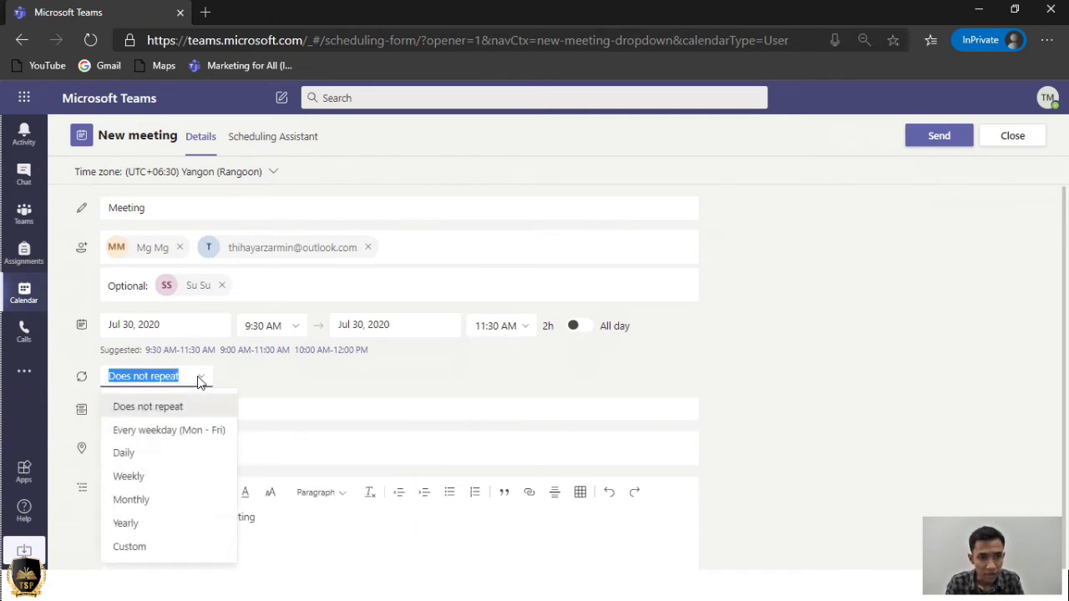
mouse_move(270, 376)
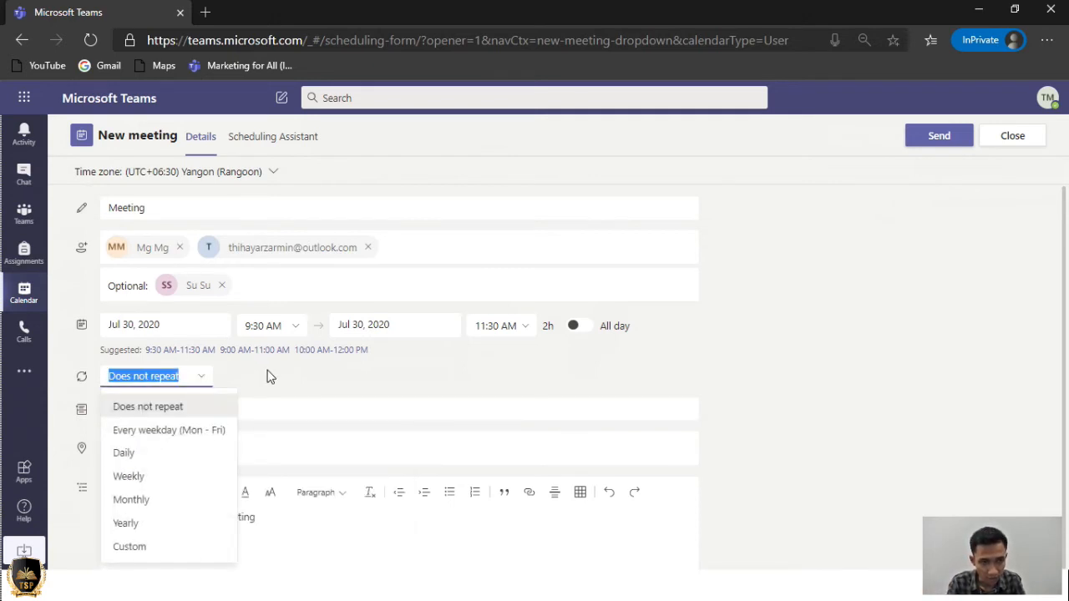
click(148, 407)
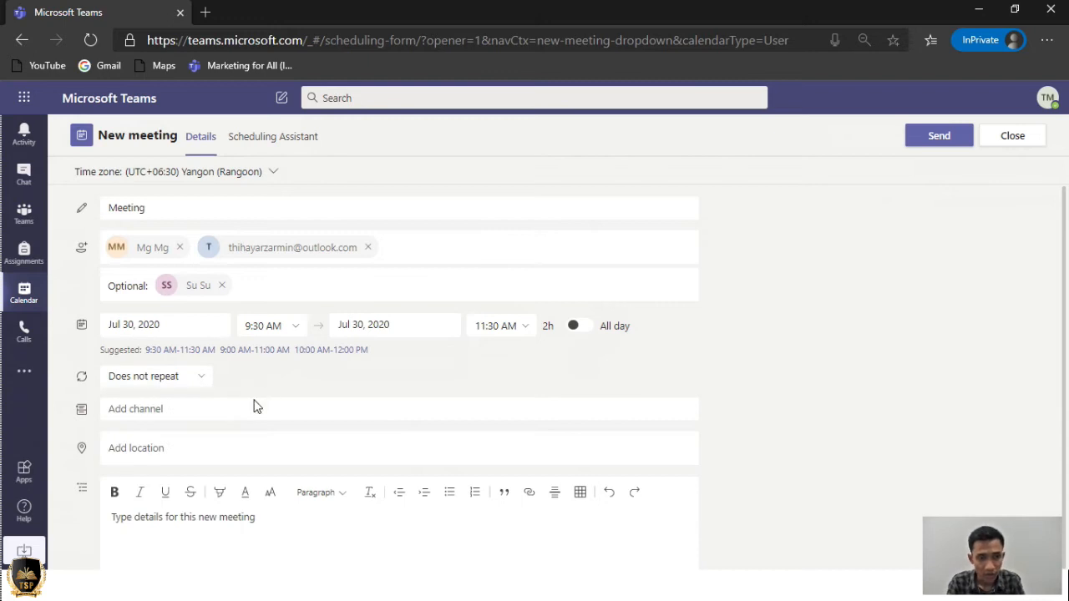
click(167, 408)
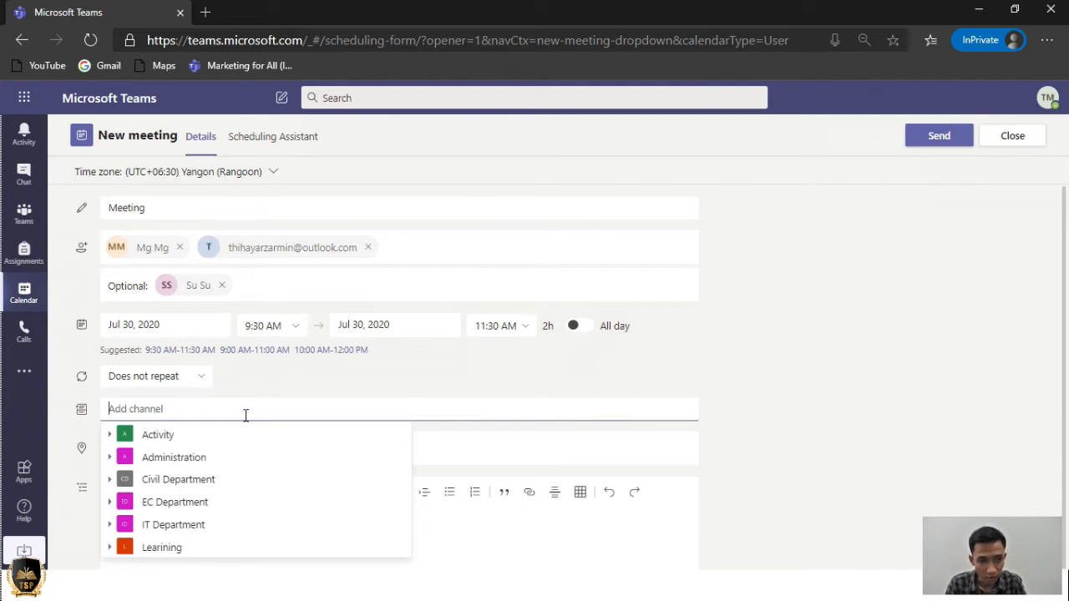
Choose EC Department's General channel and use Room1 as the location
click(110, 502)
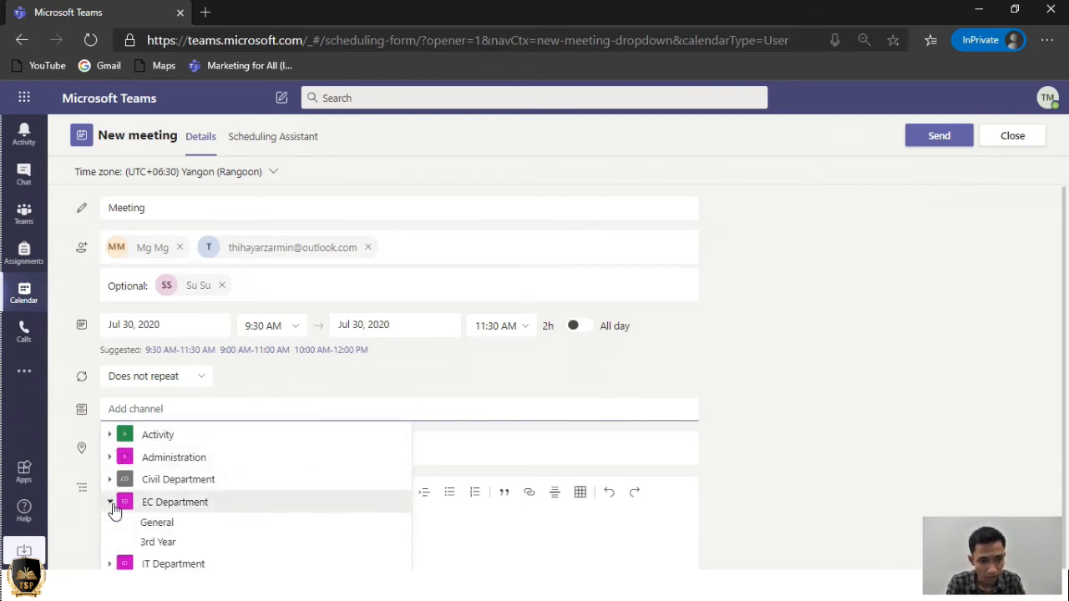
click(157, 523)
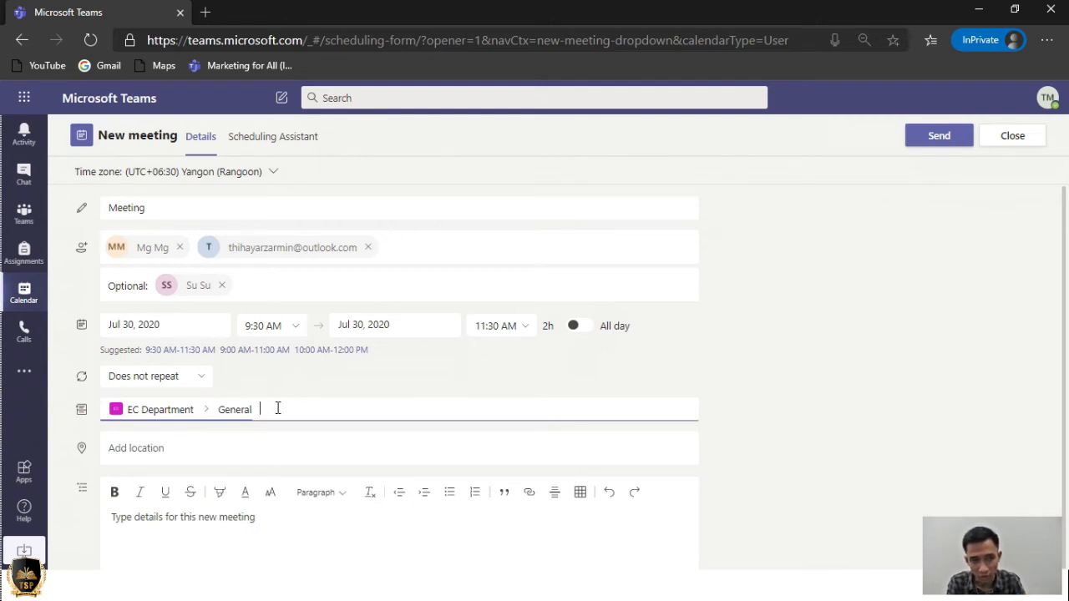
mouse_move(265, 453)
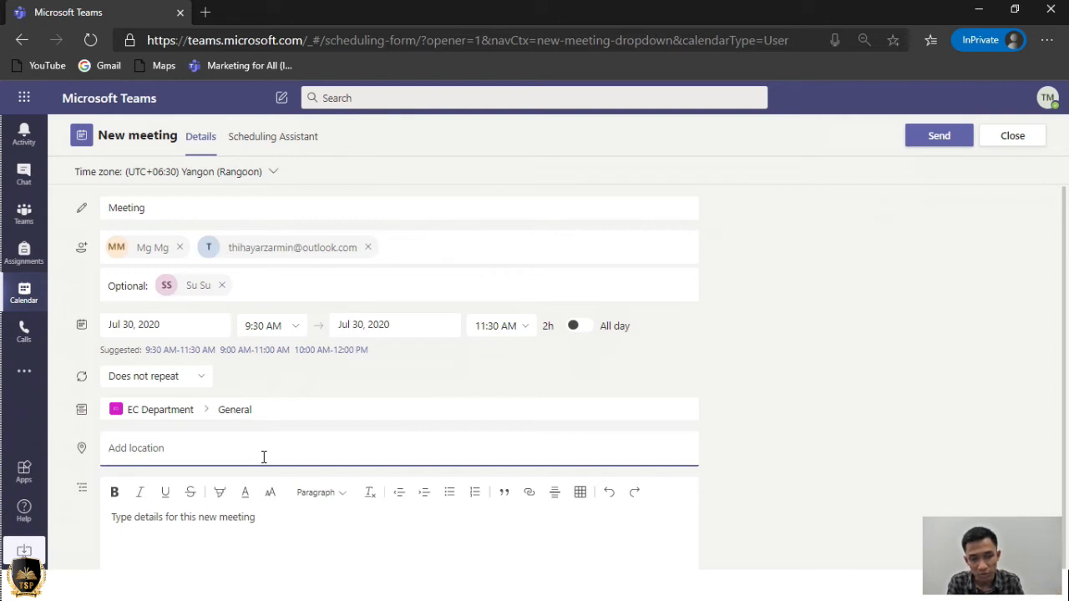
text(Room1)
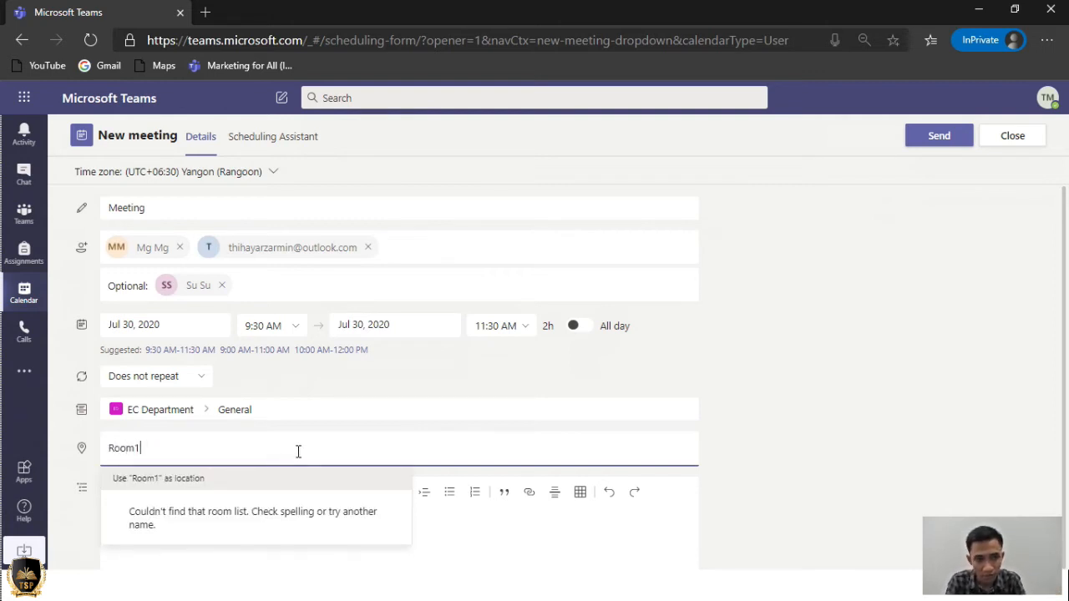
mouse_move(546, 488)
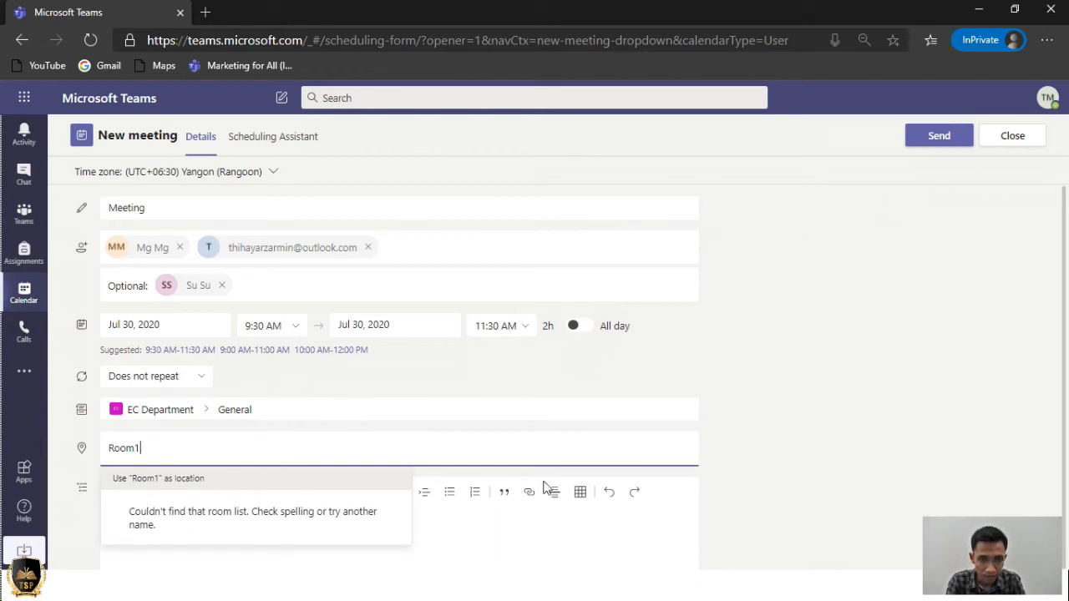
click(159, 479)
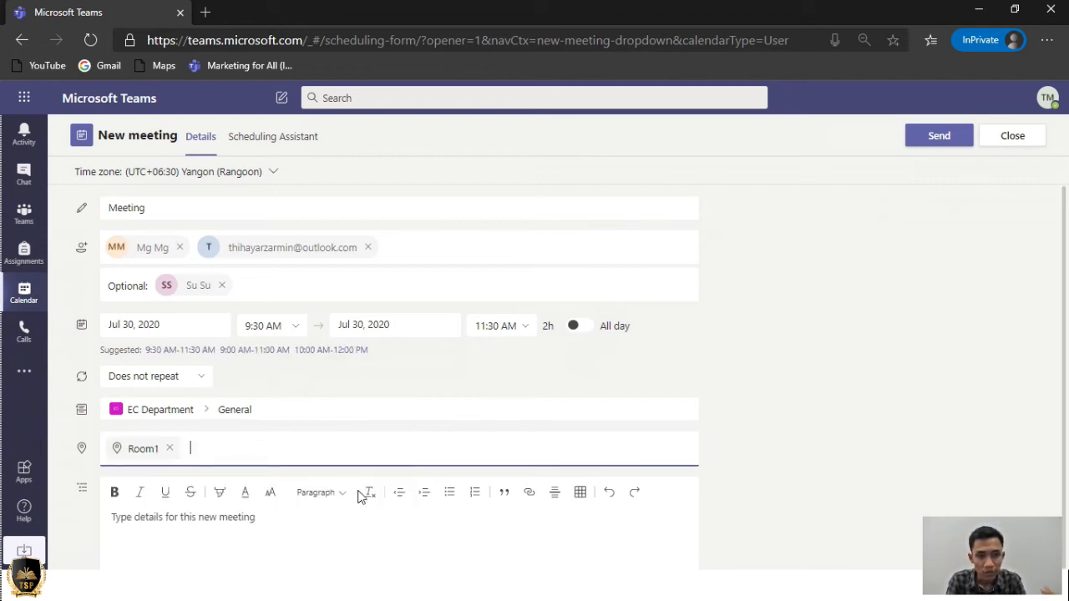
scroll(down, 3)
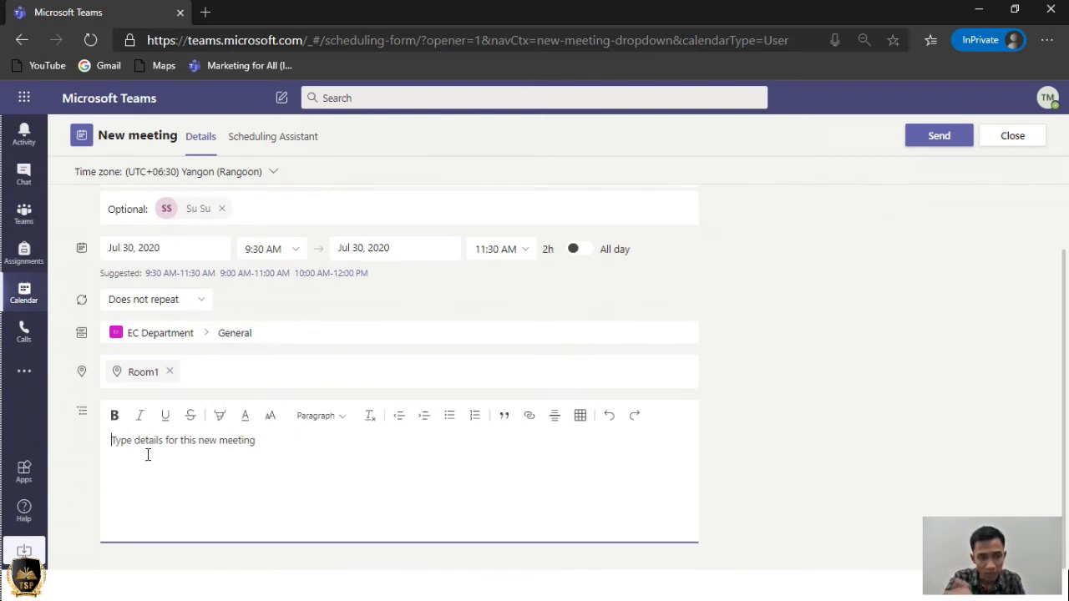
Write 'Dear All,' in the meeting description
text(Dear All,)
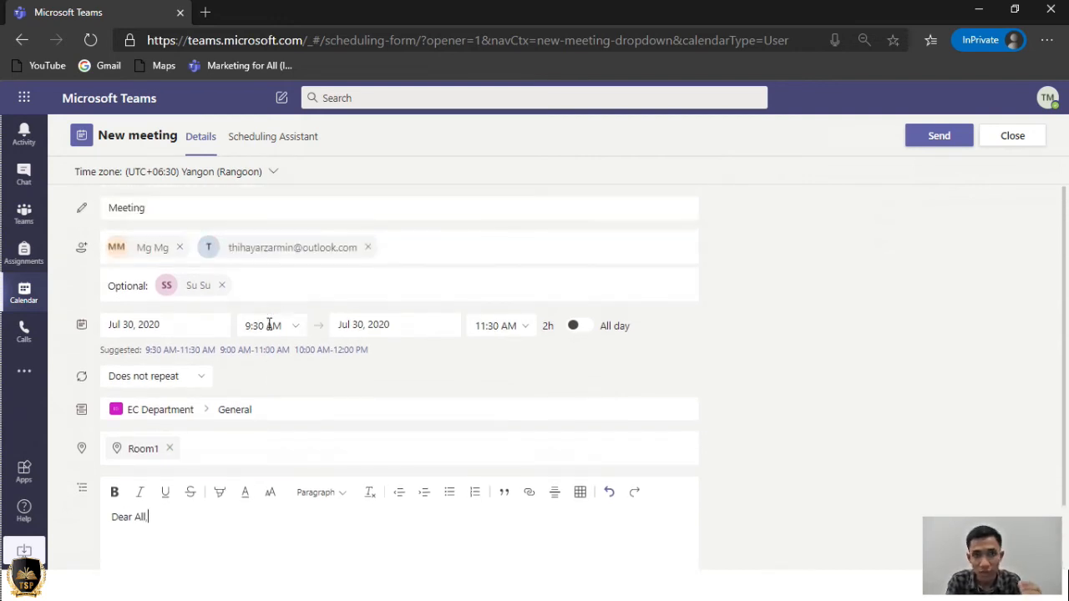
mouse_move(298, 231)
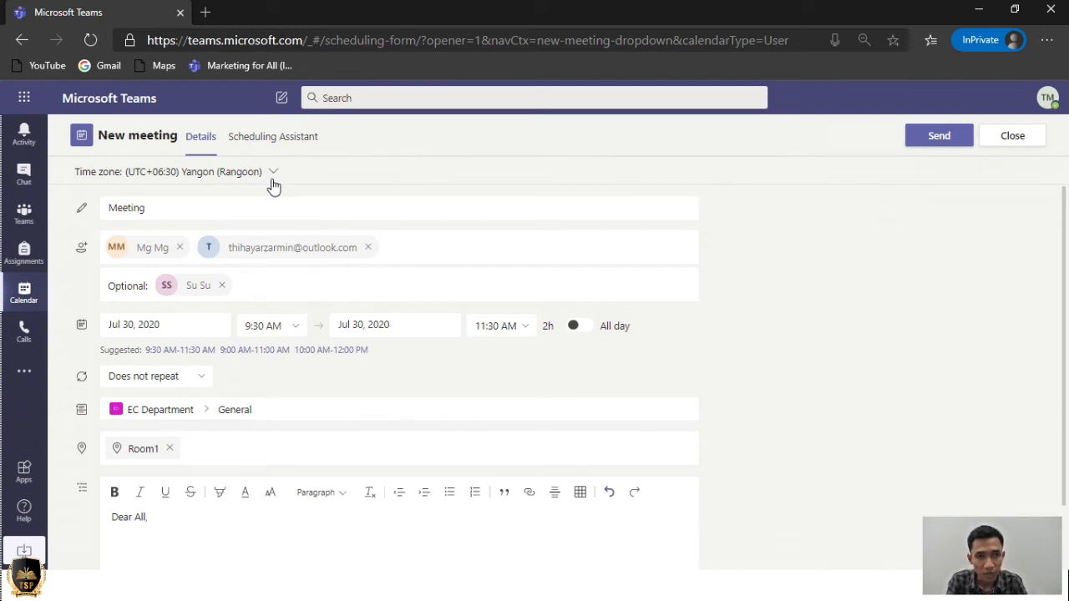
mouse_move(276, 176)
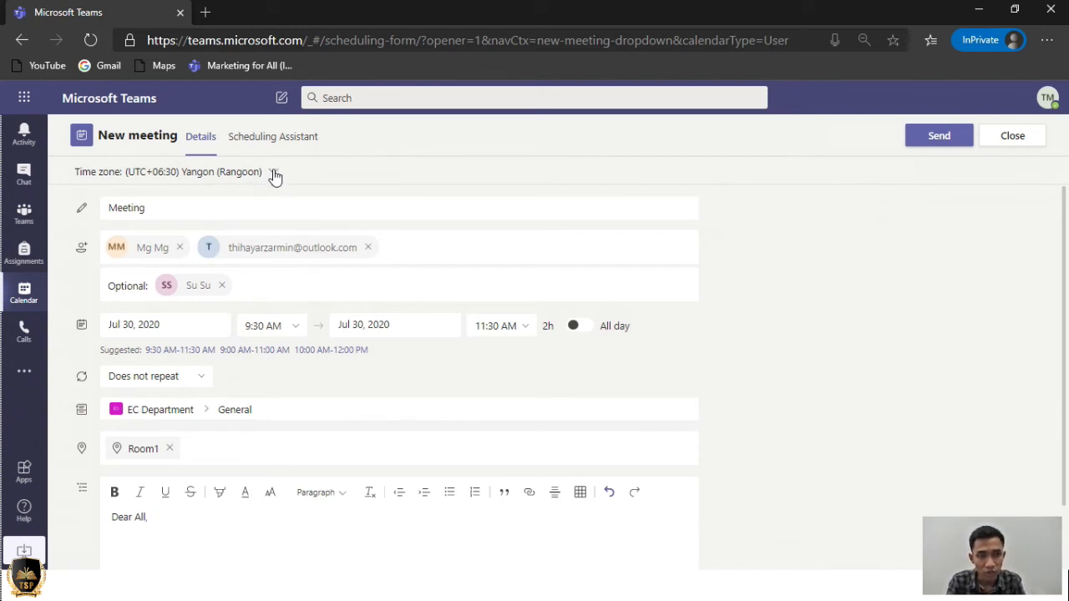
click(276, 172)
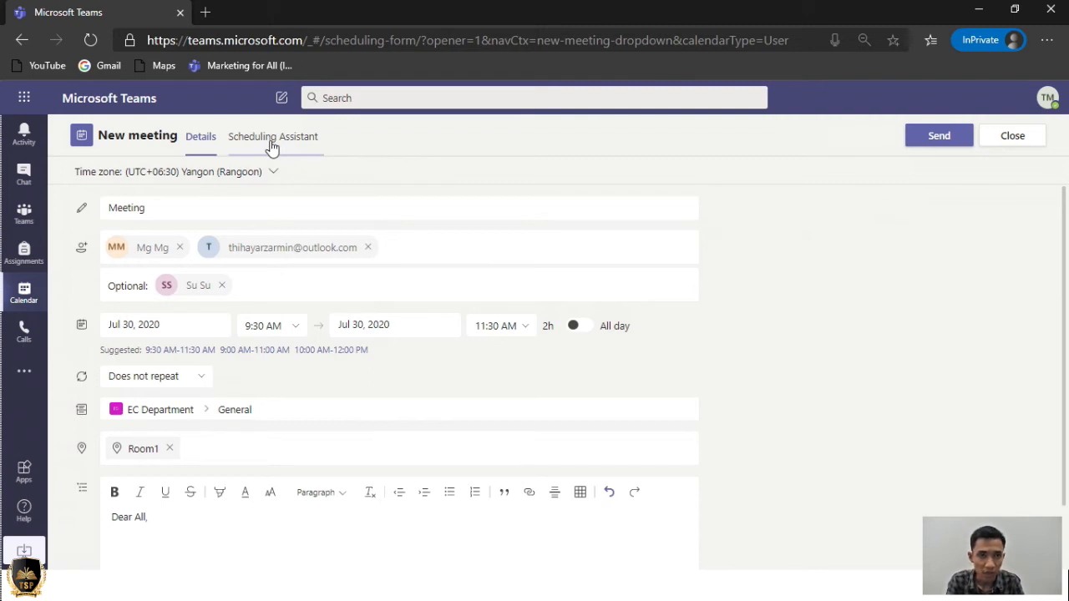
View availability in Scheduling Assistant and drag the meeting to 9:15–11:15 AM Thursday
click(273, 136)
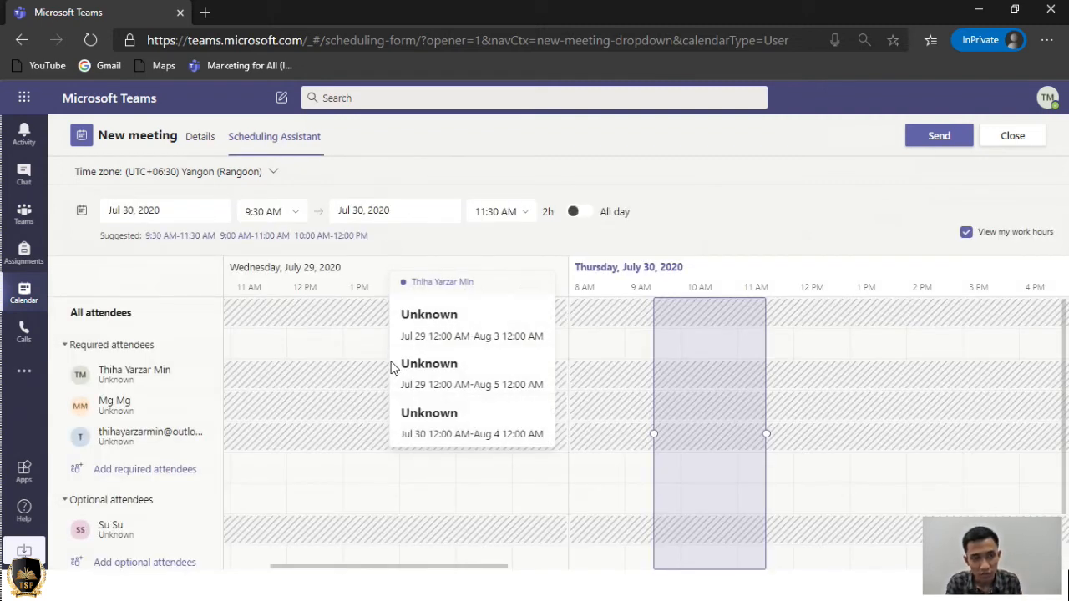
mouse_move(381, 365)
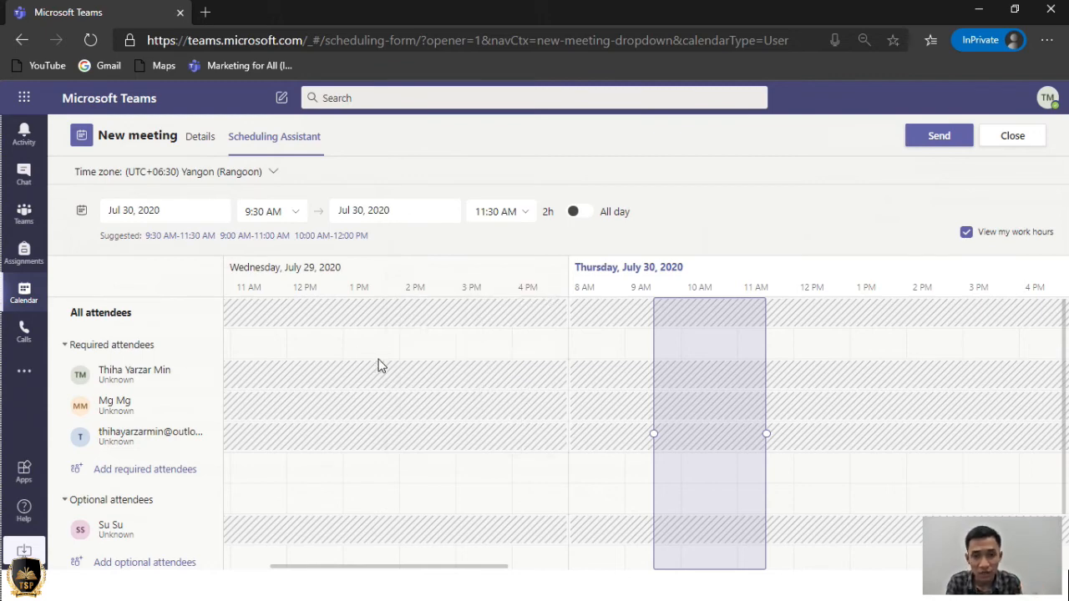
mouse_move(679, 362)
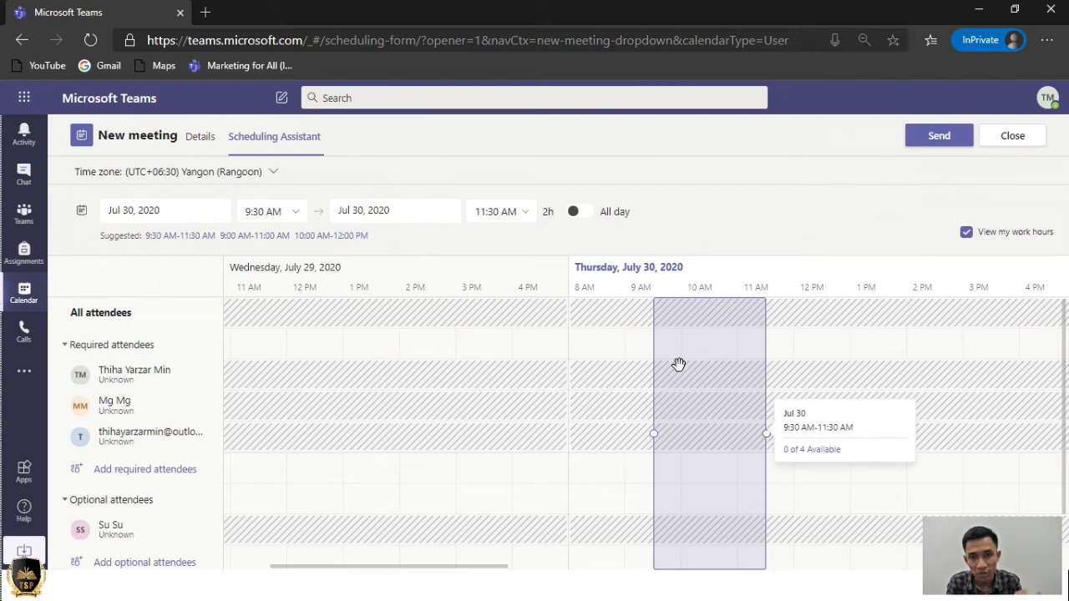
mouse_move(680, 398)
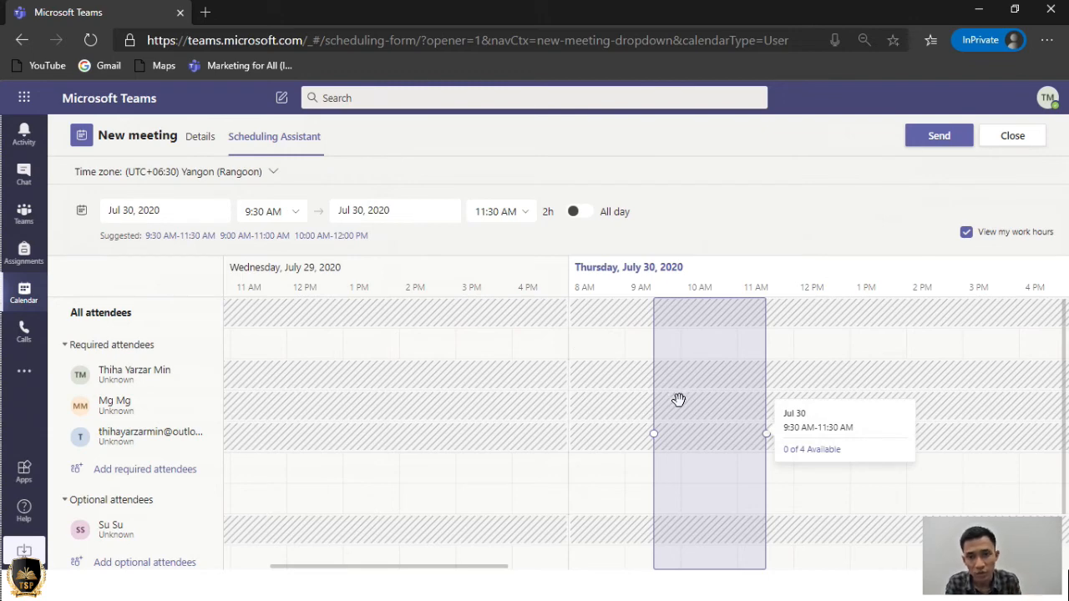
mouse_move(718, 406)
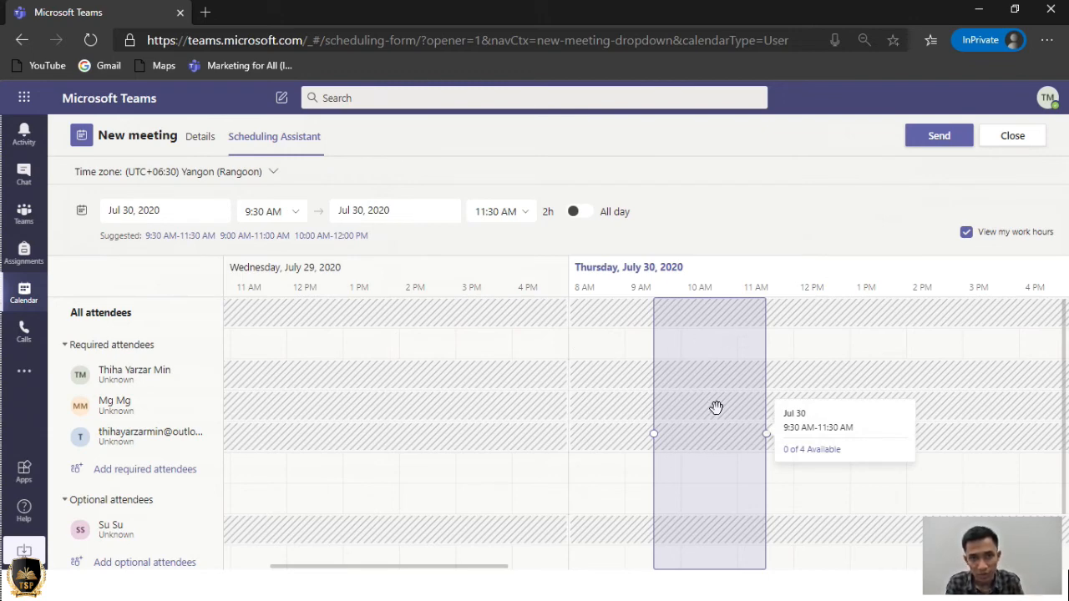
mouse_move(682, 403)
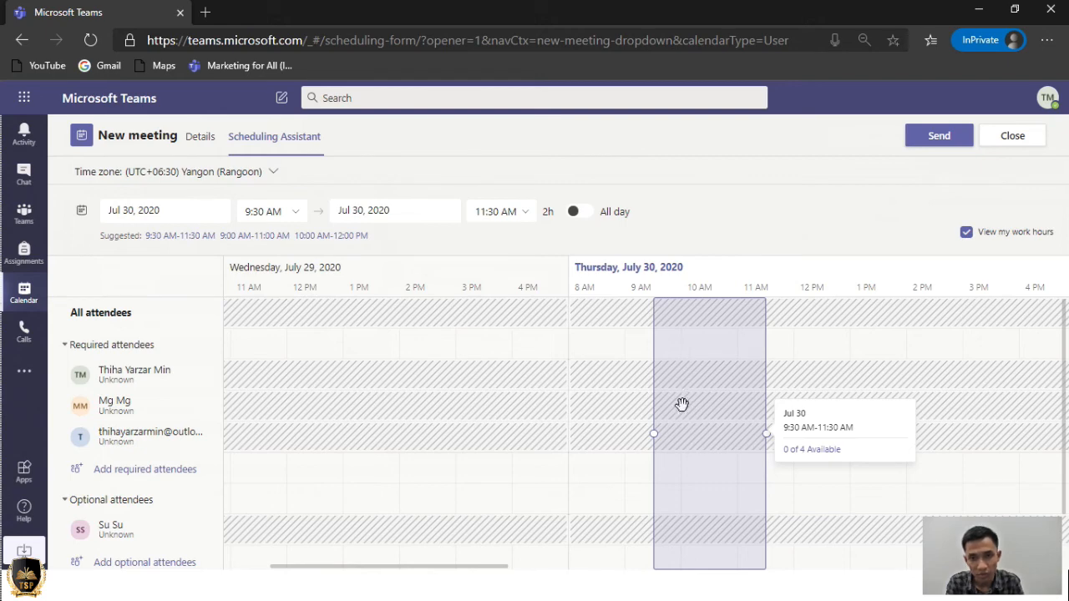
mouse_move(691, 434)
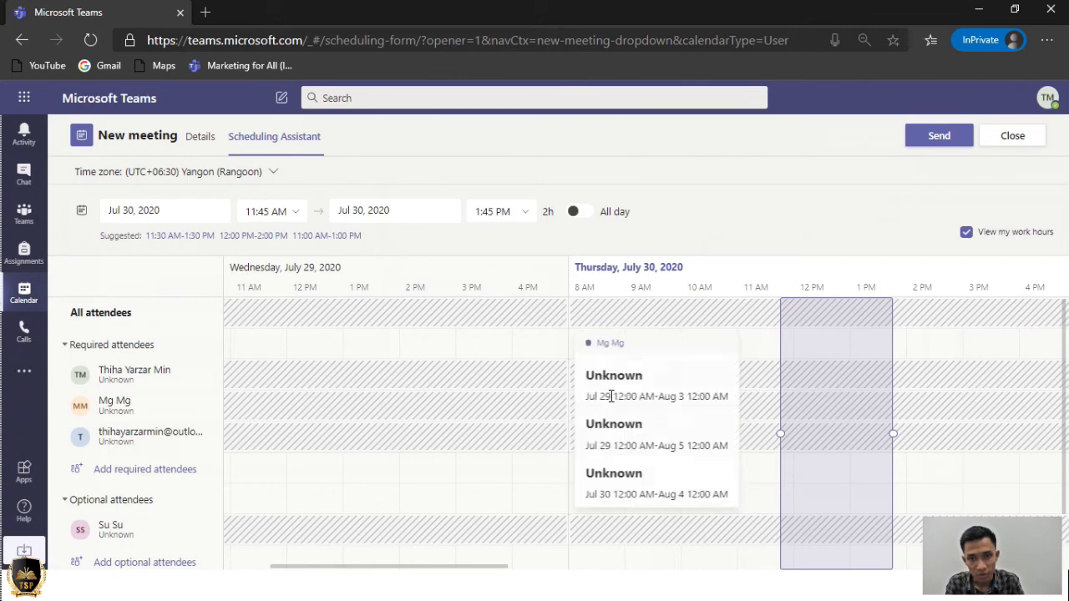
drag(835, 375, 695, 376)
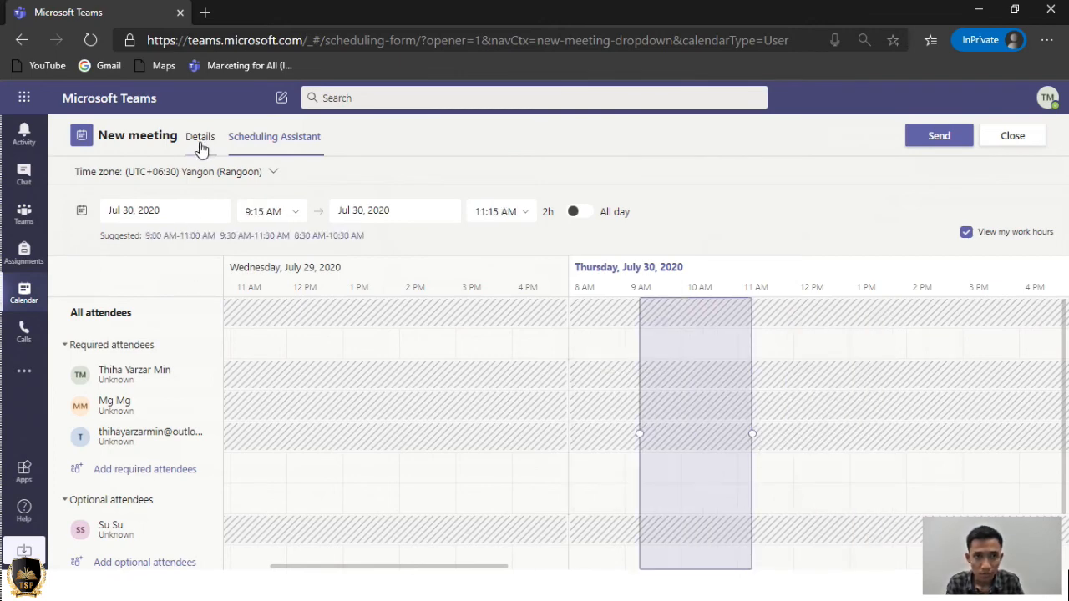
Send the meeting from Details and find its post in EC Department's General channel
click(200, 136)
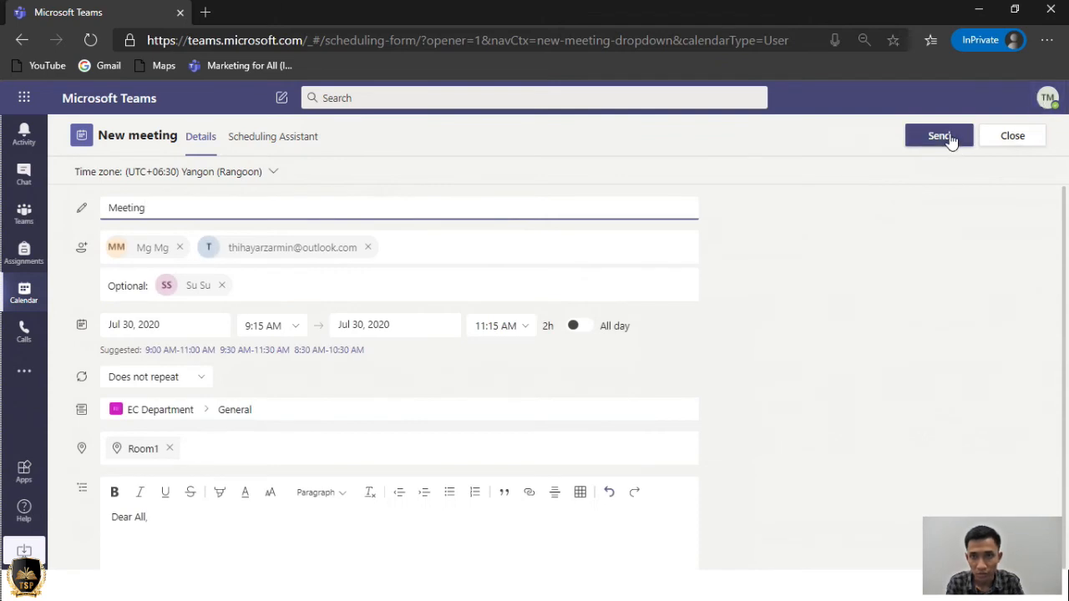
click(936, 136)
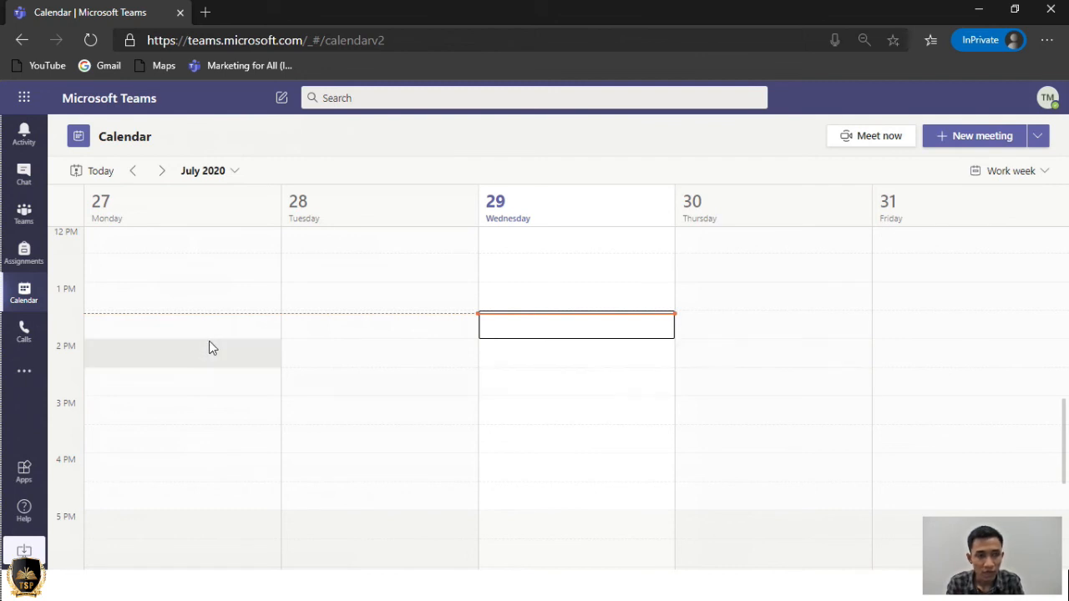
mouse_move(23, 211)
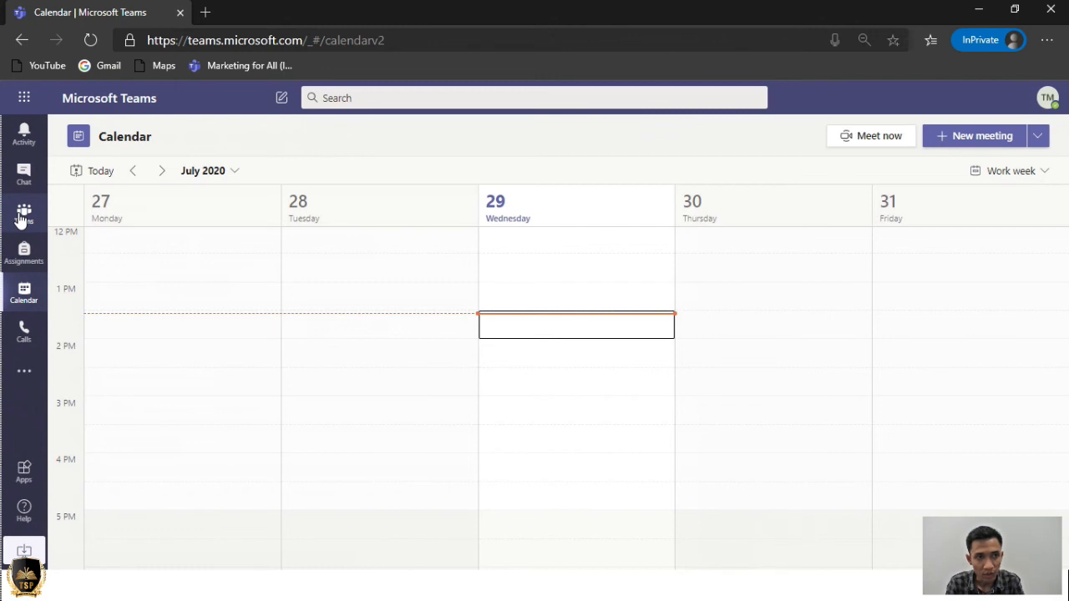
click(24, 211)
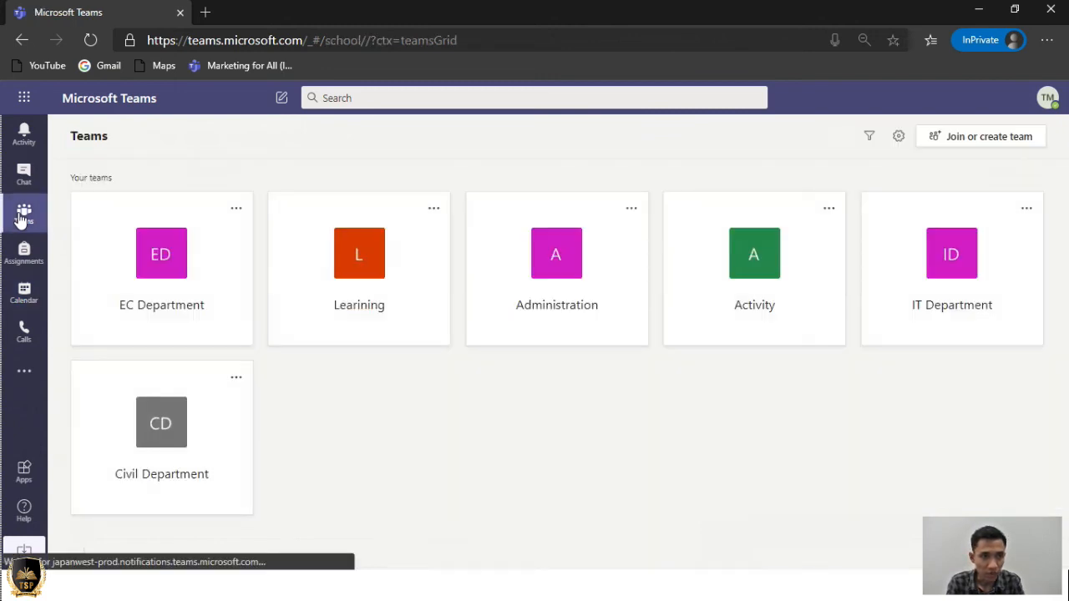
click(161, 268)
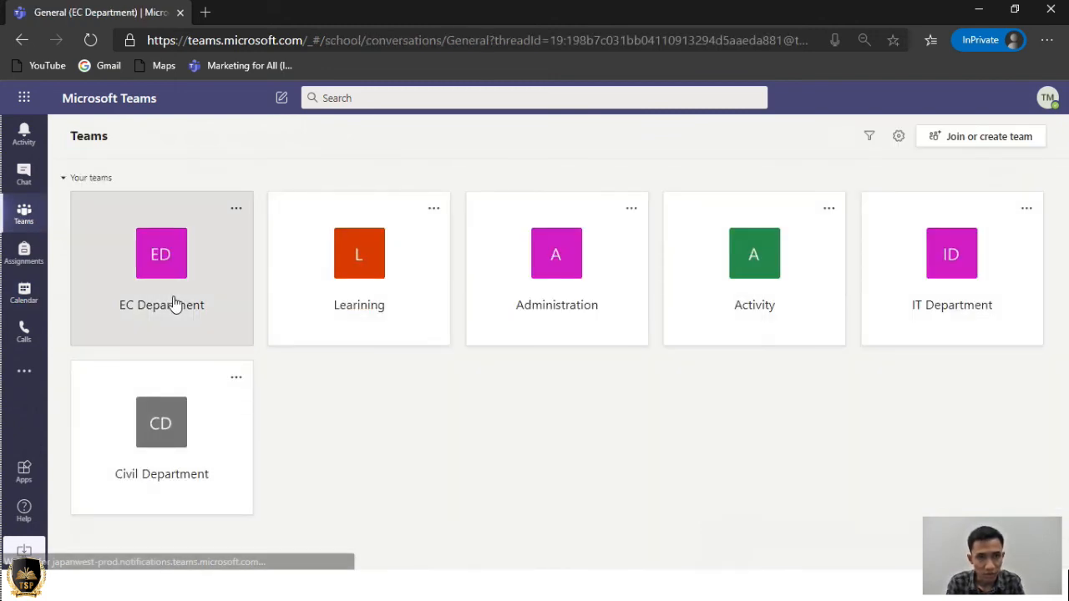
click(161, 254)
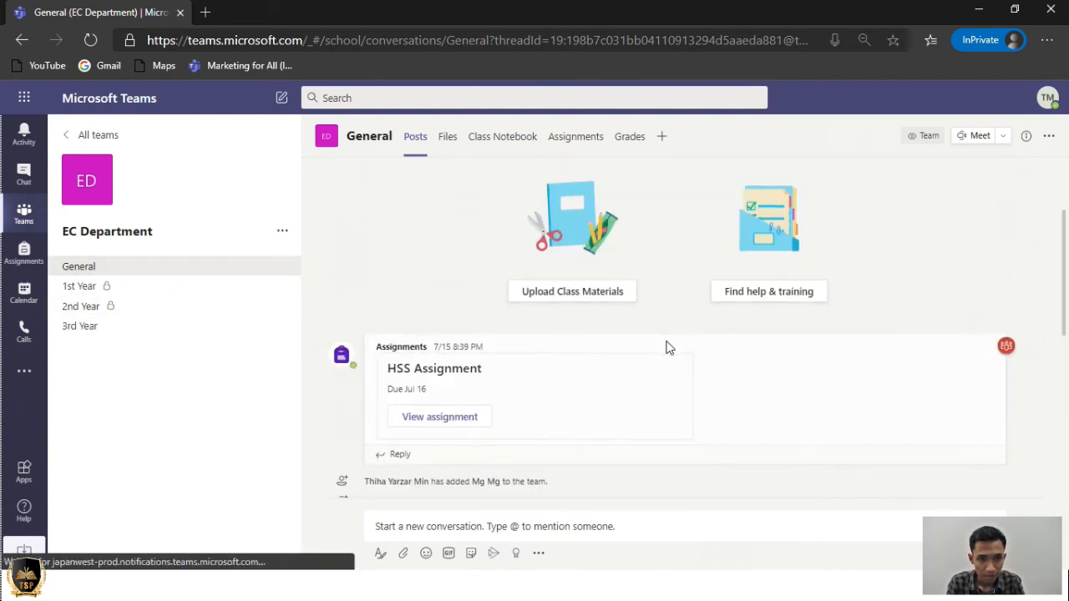
scroll(down, 3)
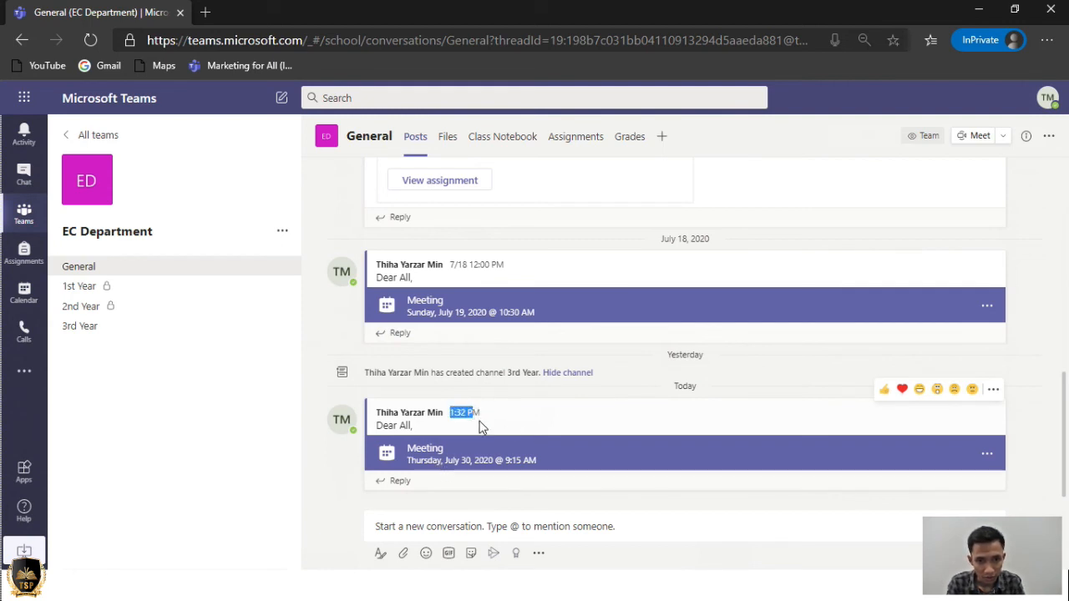
mouse_move(445, 458)
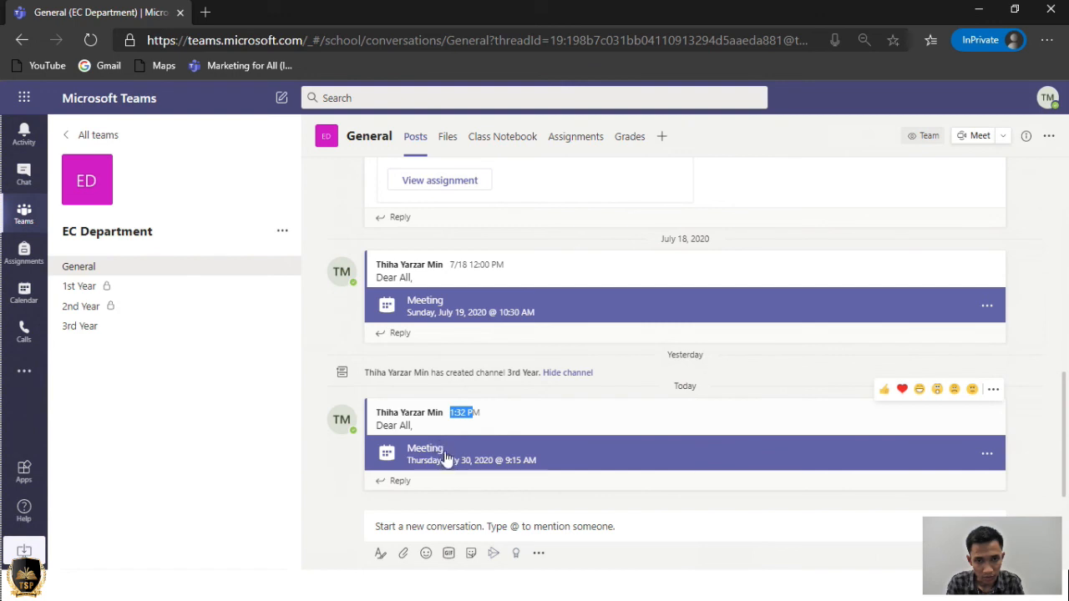
mouse_move(541, 462)
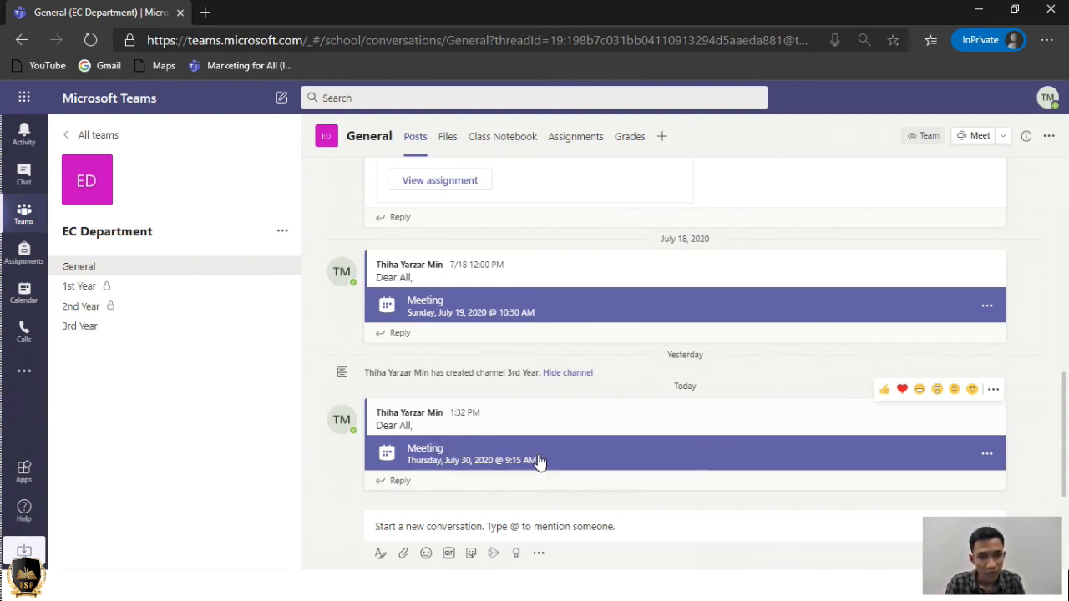
Review the posted meeting's details in the channel, then return to the Calendar view
click(457, 451)
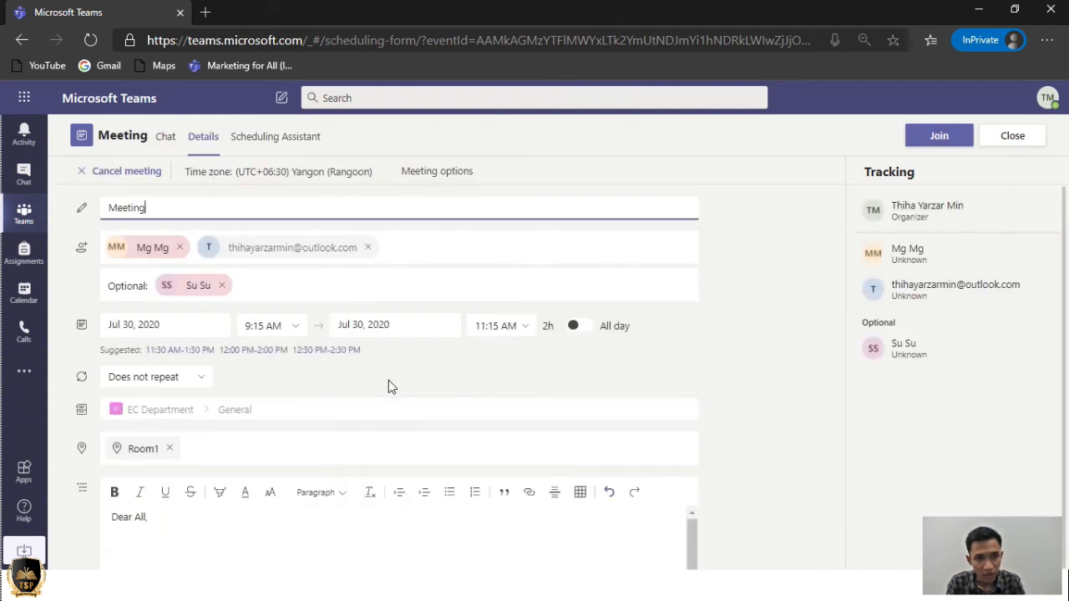
scroll(down, 3)
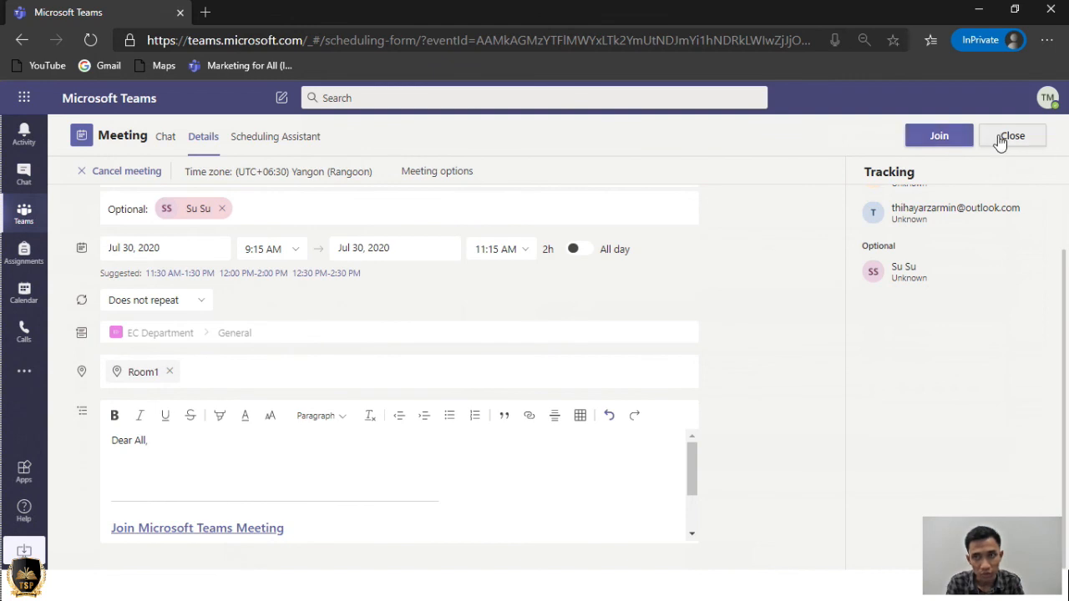
click(1013, 134)
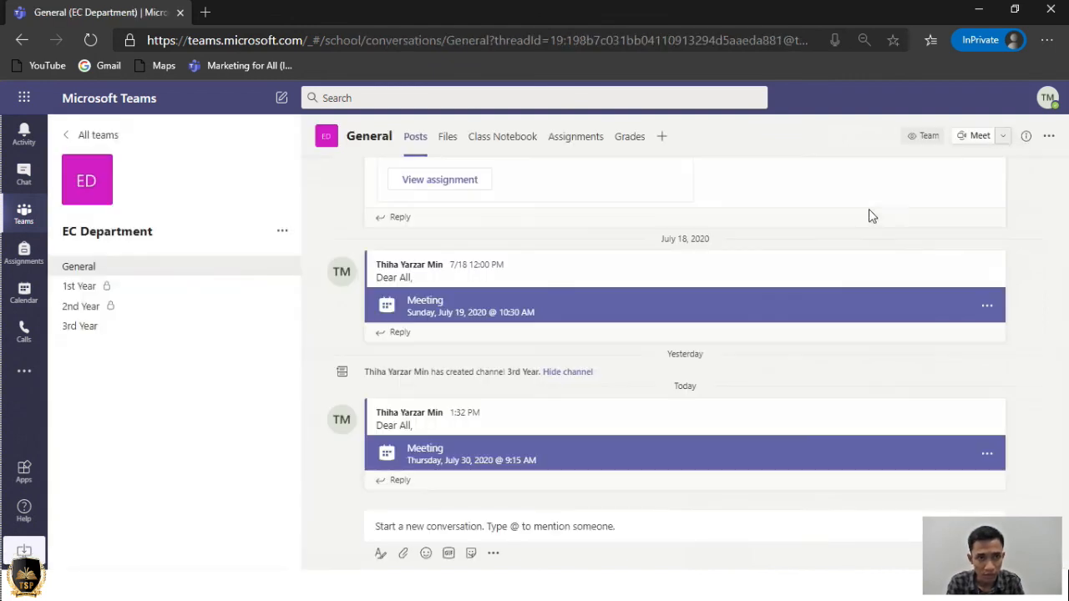
click(23, 292)
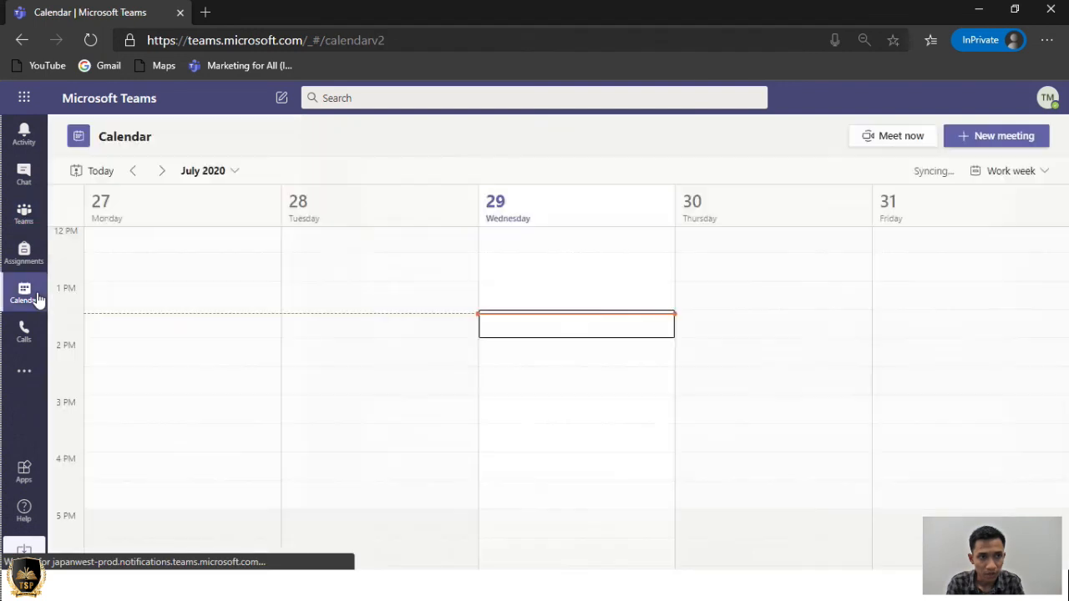